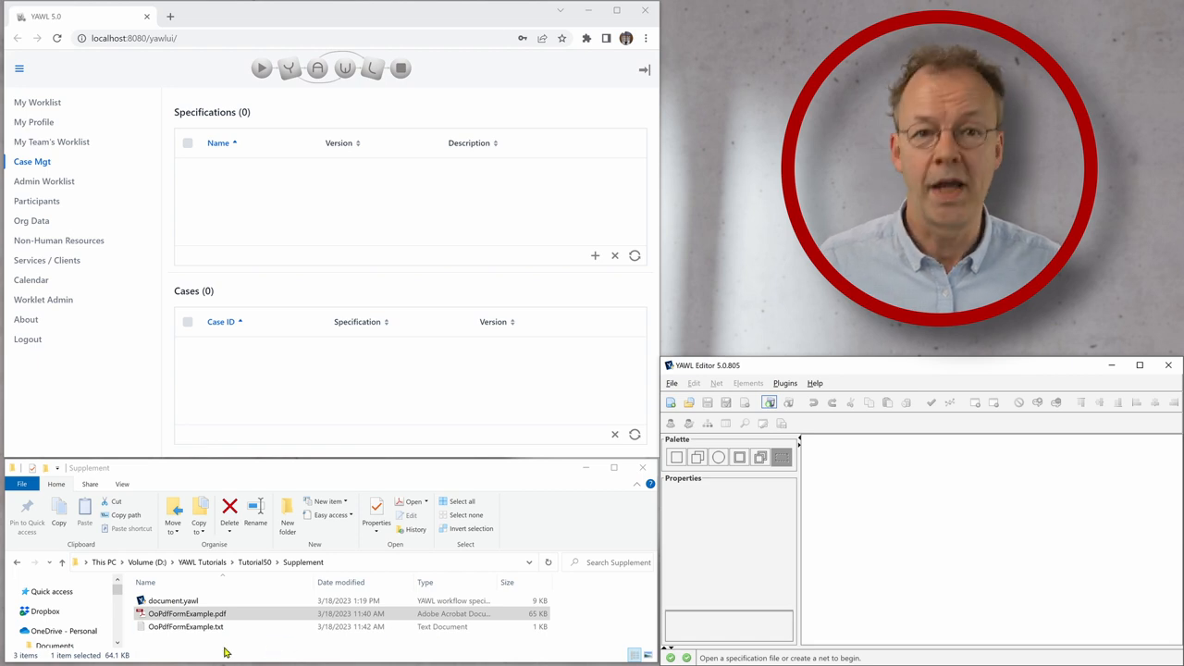
# Load document.yawl from the Supplement folder and select its Upload task to view the properties.
pyautogui.click(172, 600)
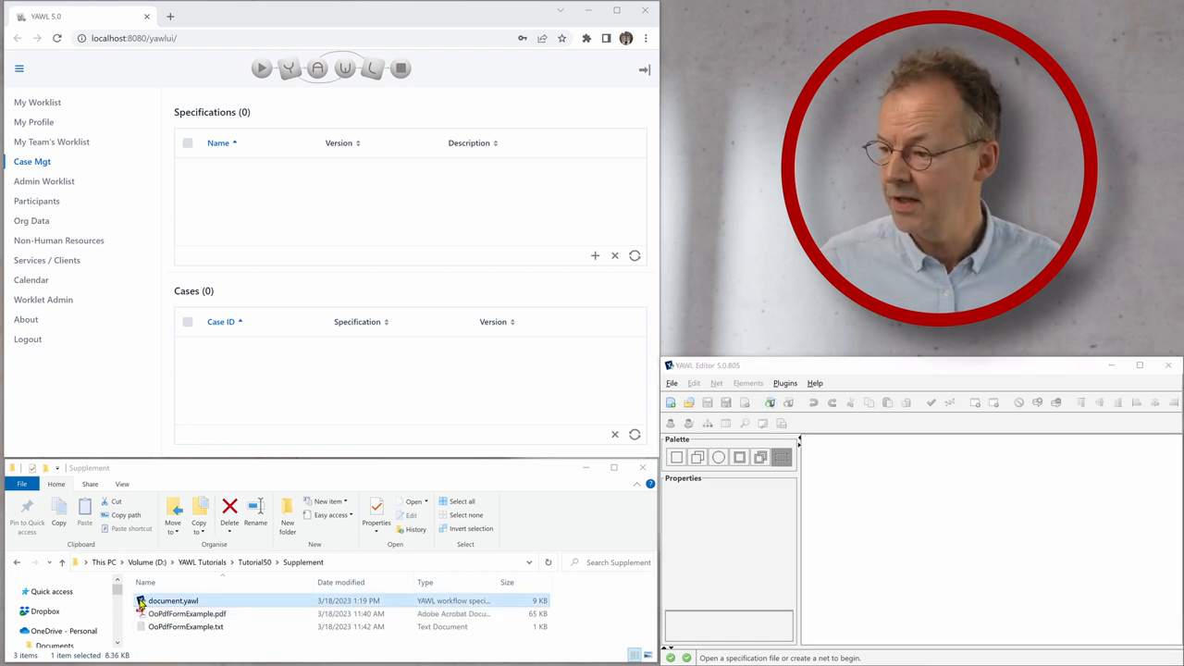
pyautogui.doubleClick(174, 600)
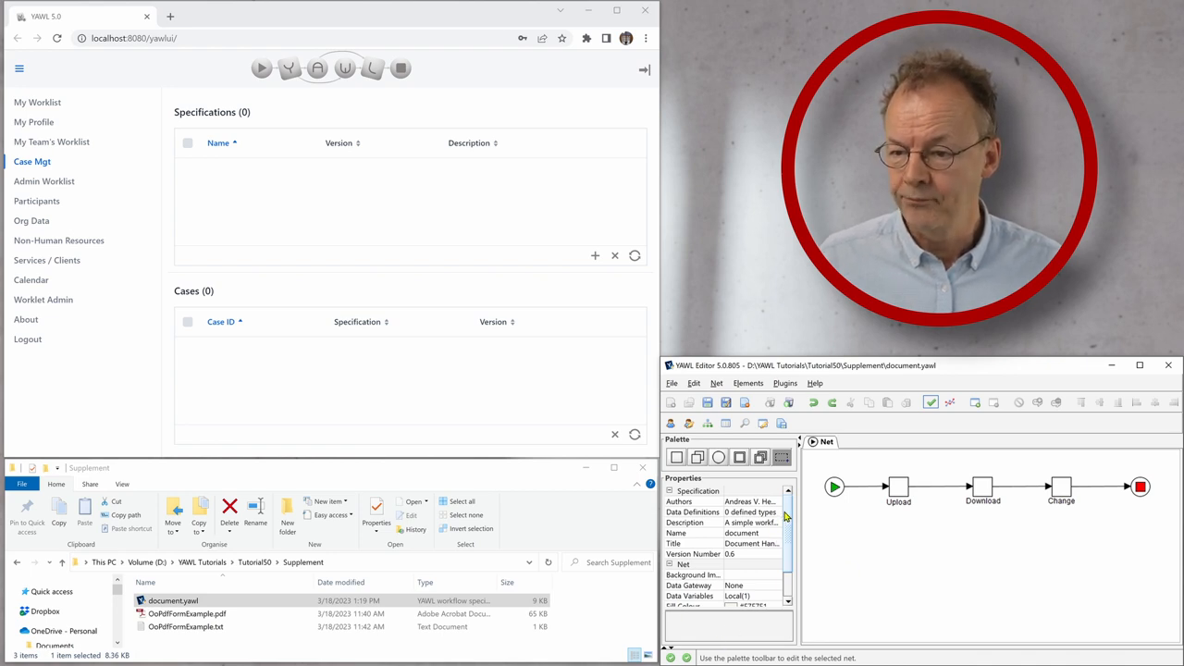
pyautogui.click(899, 488)
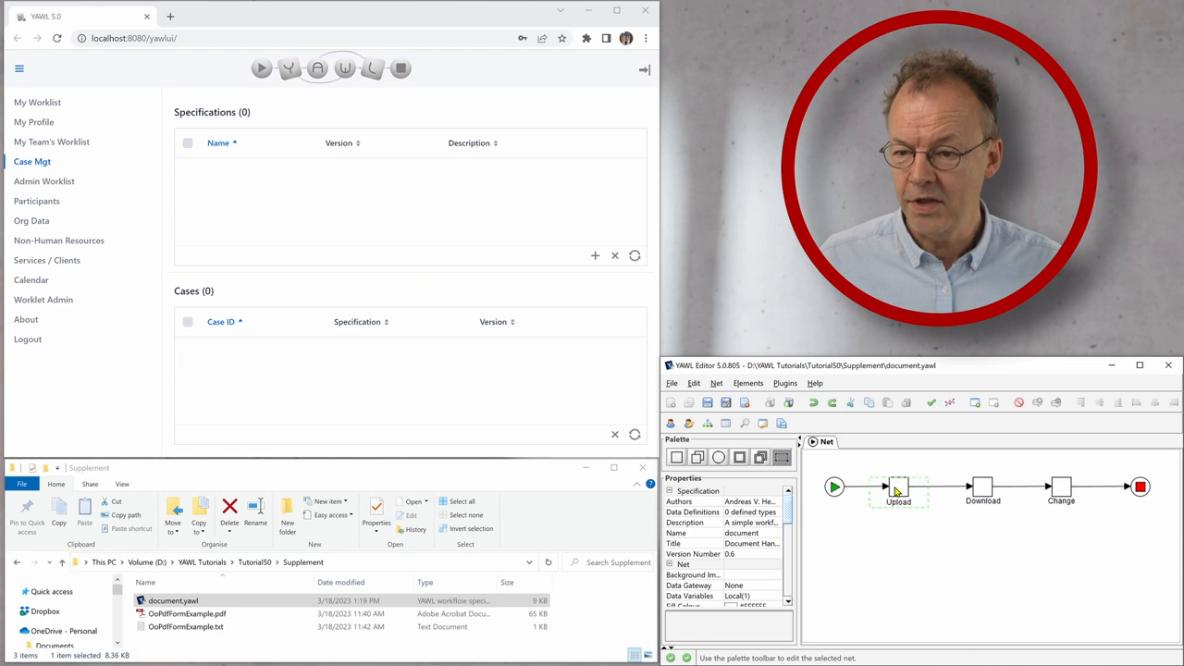
pyautogui.scroll(-3)
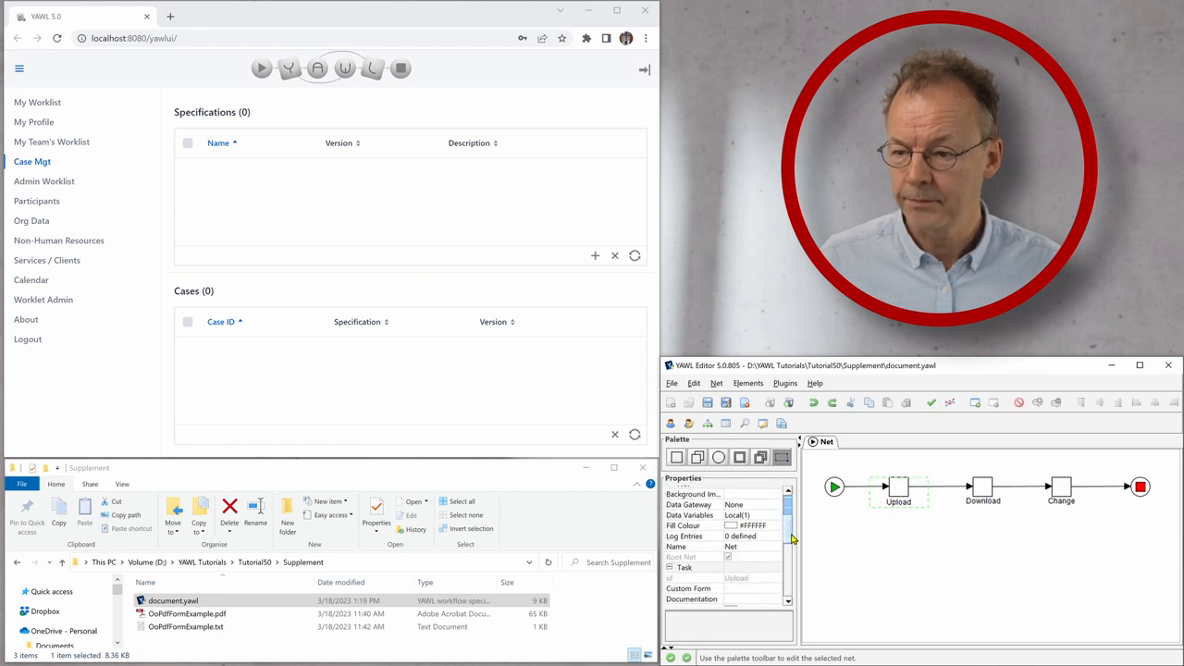
pyautogui.scroll(-3)
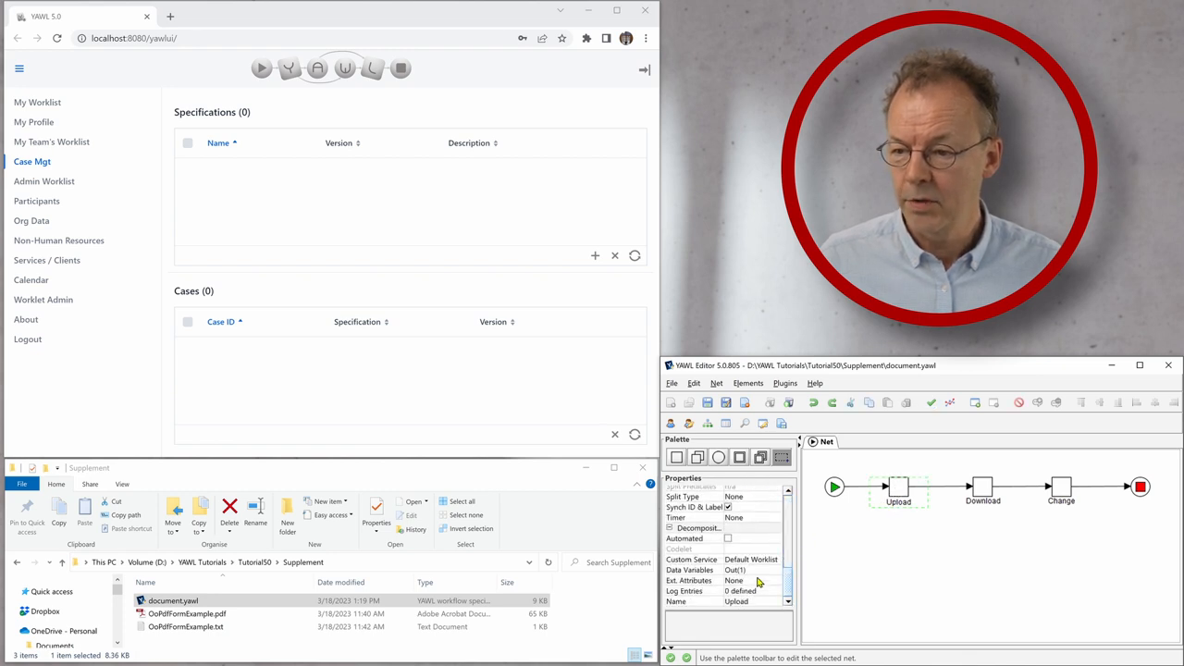
pyautogui.click(688, 570)
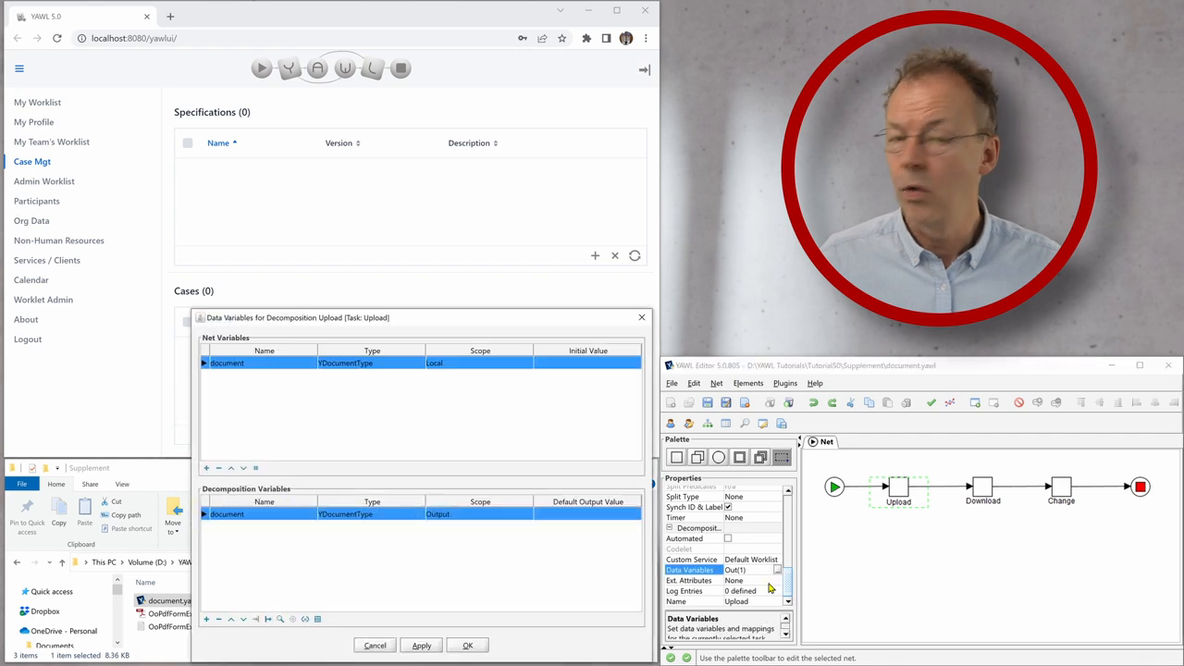
pyautogui.moveTo(247, 555)
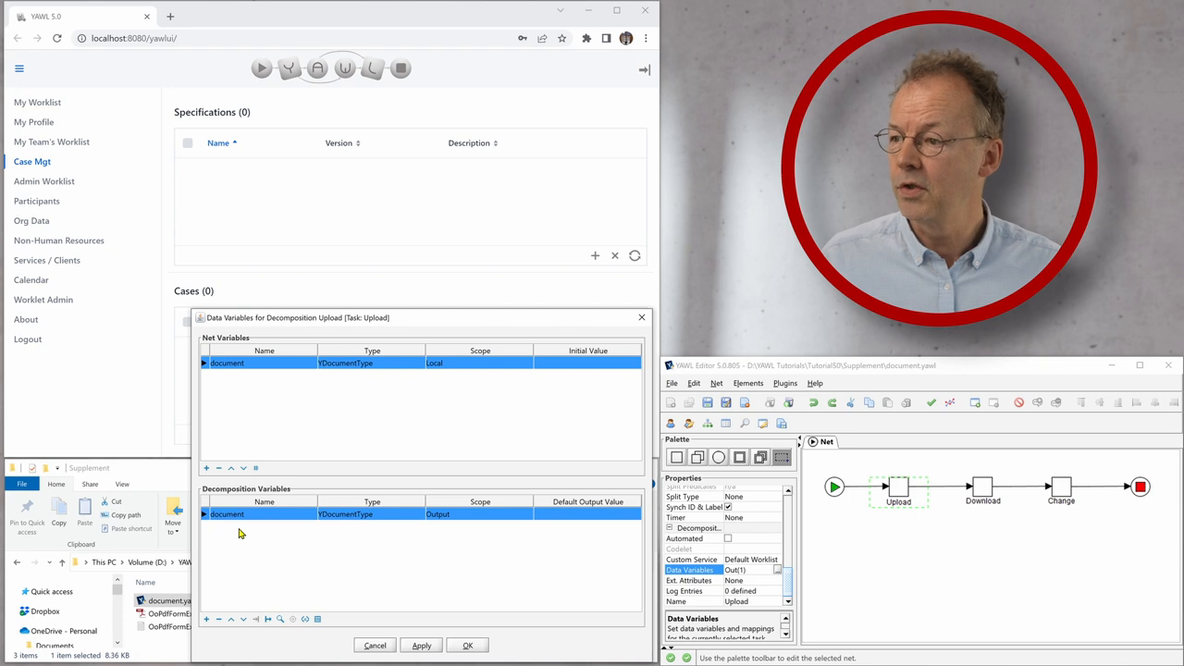
pyautogui.moveTo(385, 533)
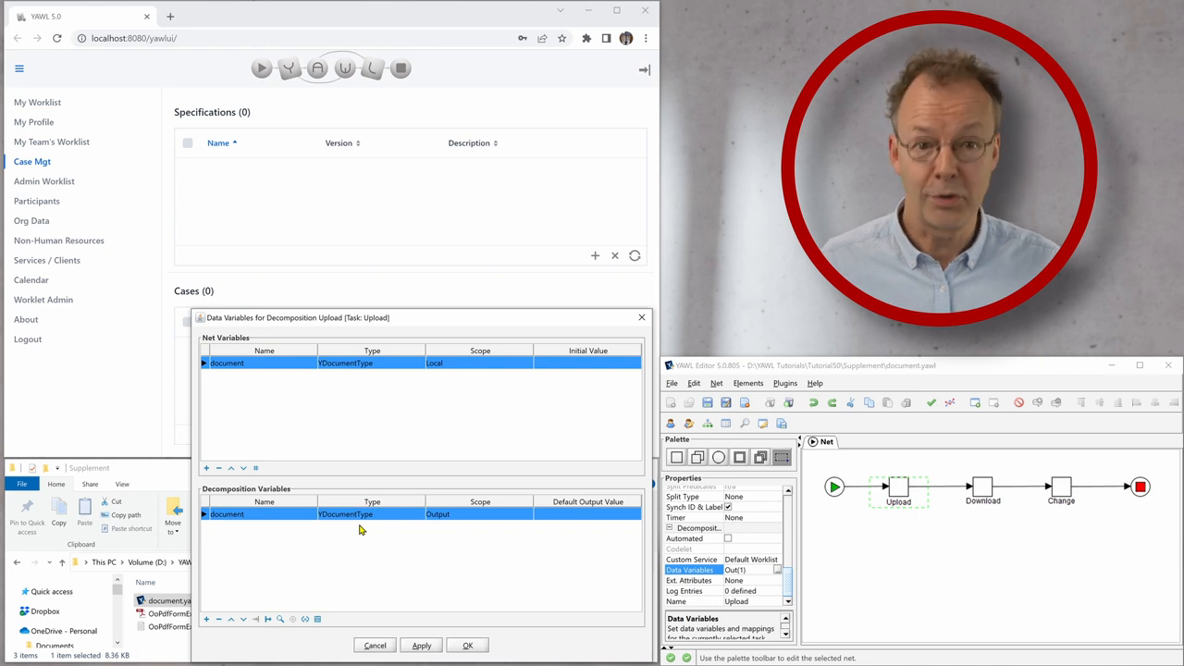
pyautogui.moveTo(453, 533)
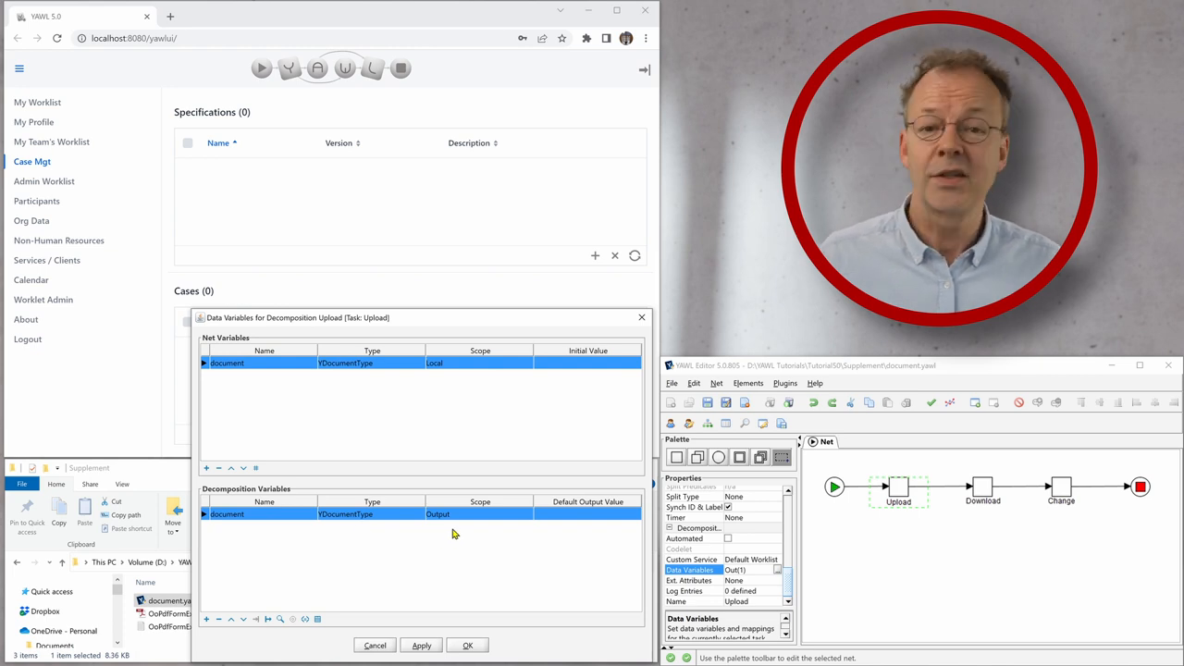
pyautogui.moveTo(453, 540)
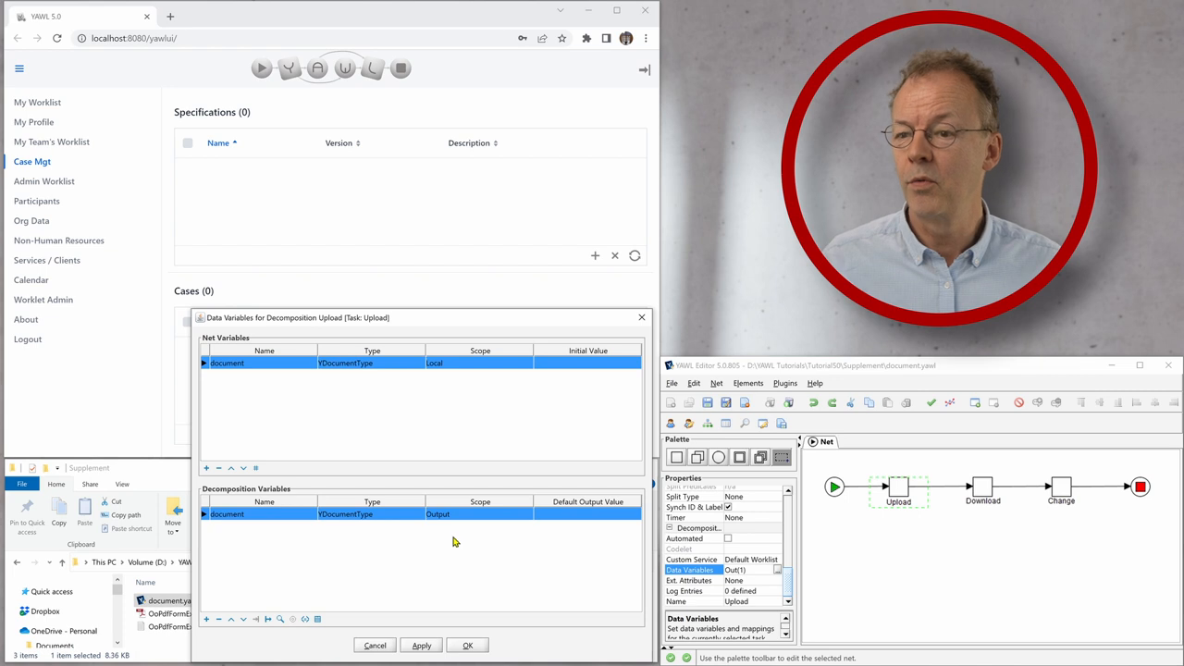
pyautogui.moveTo(455, 546)
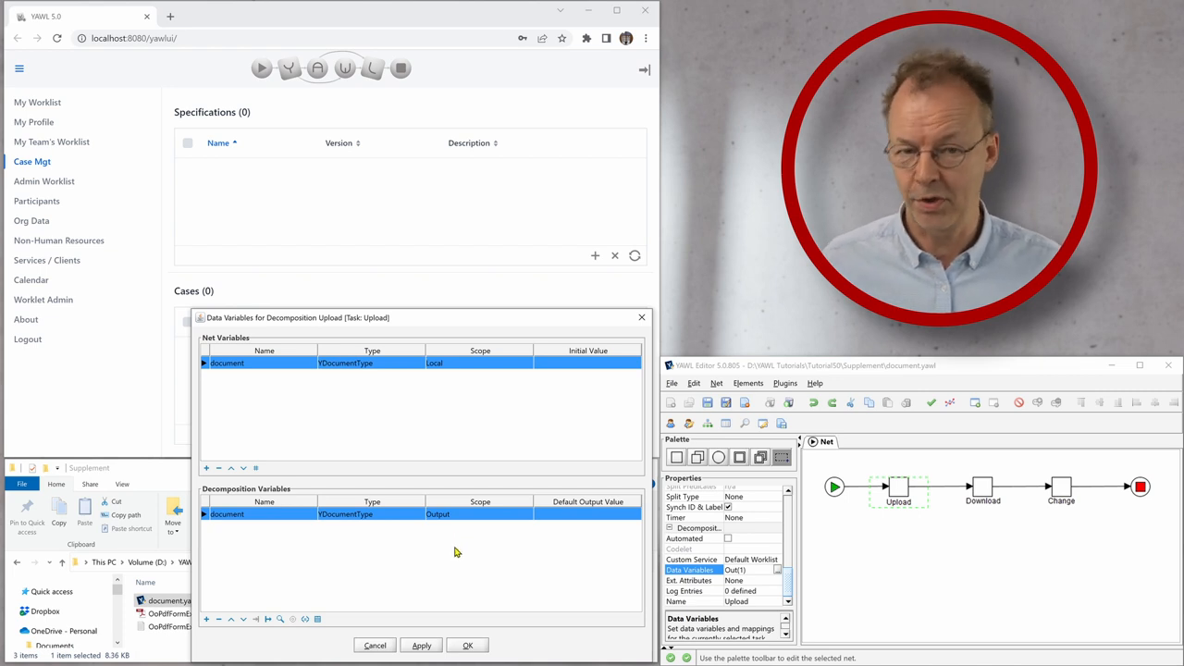
pyautogui.click(466, 644)
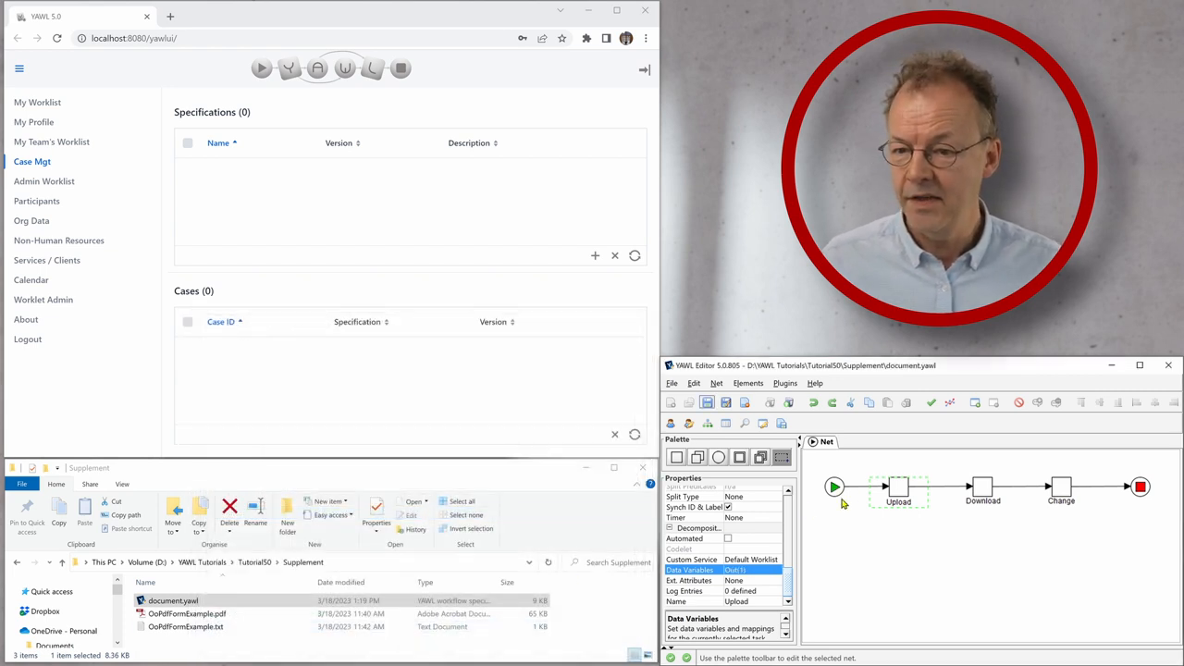
pyautogui.click(983, 489)
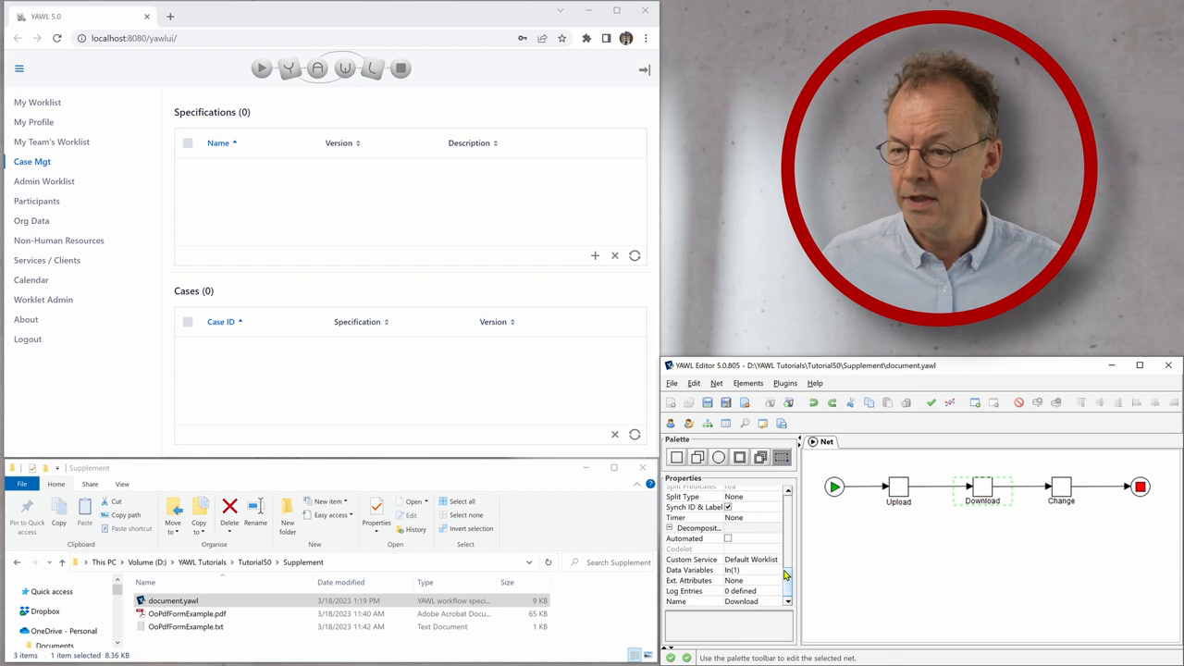
pyautogui.click(689, 569)
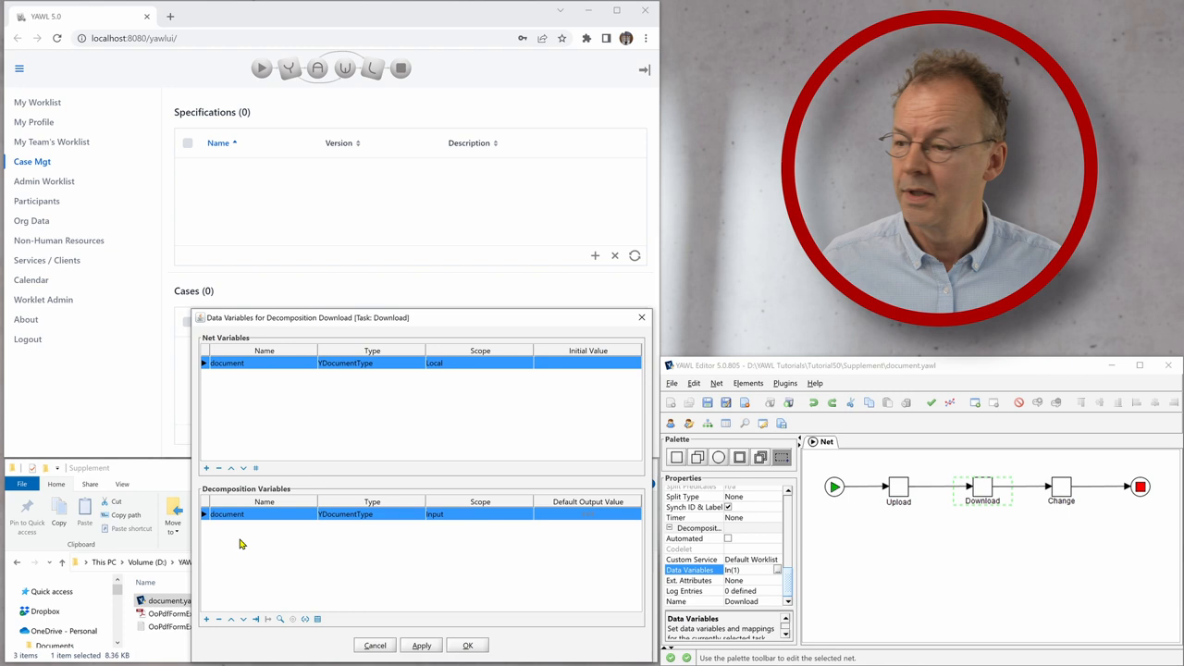
pyautogui.moveTo(610, 535)
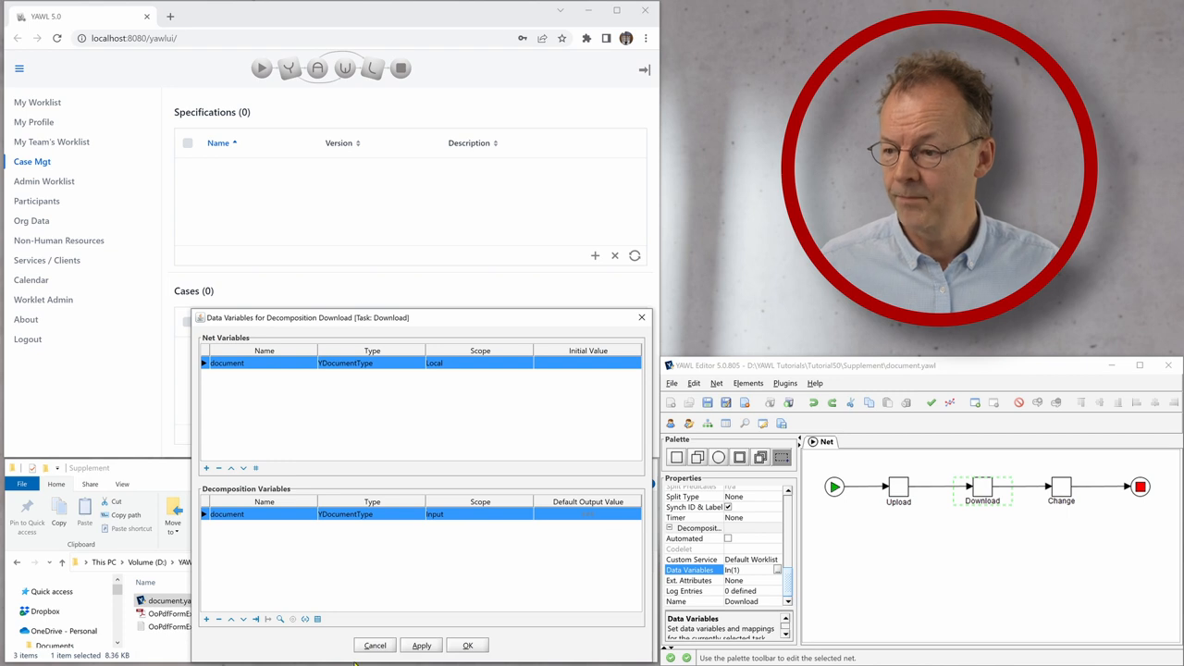
pyautogui.click(466, 644)
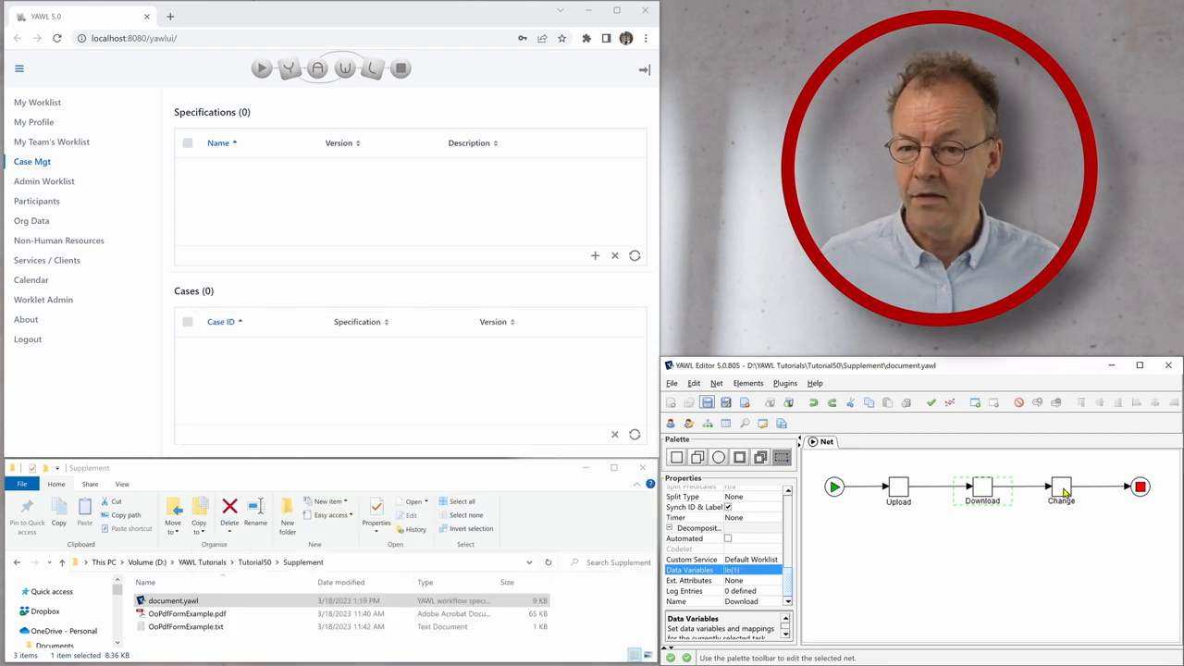
pyautogui.click(1062, 488)
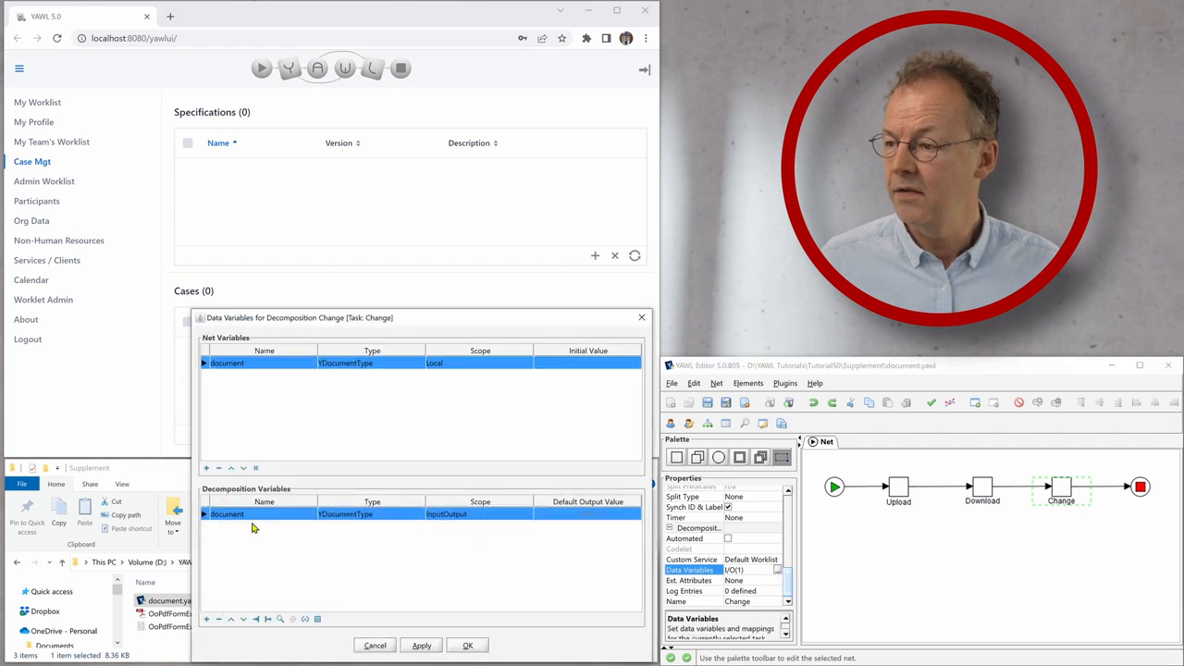
pyautogui.moveTo(362, 563)
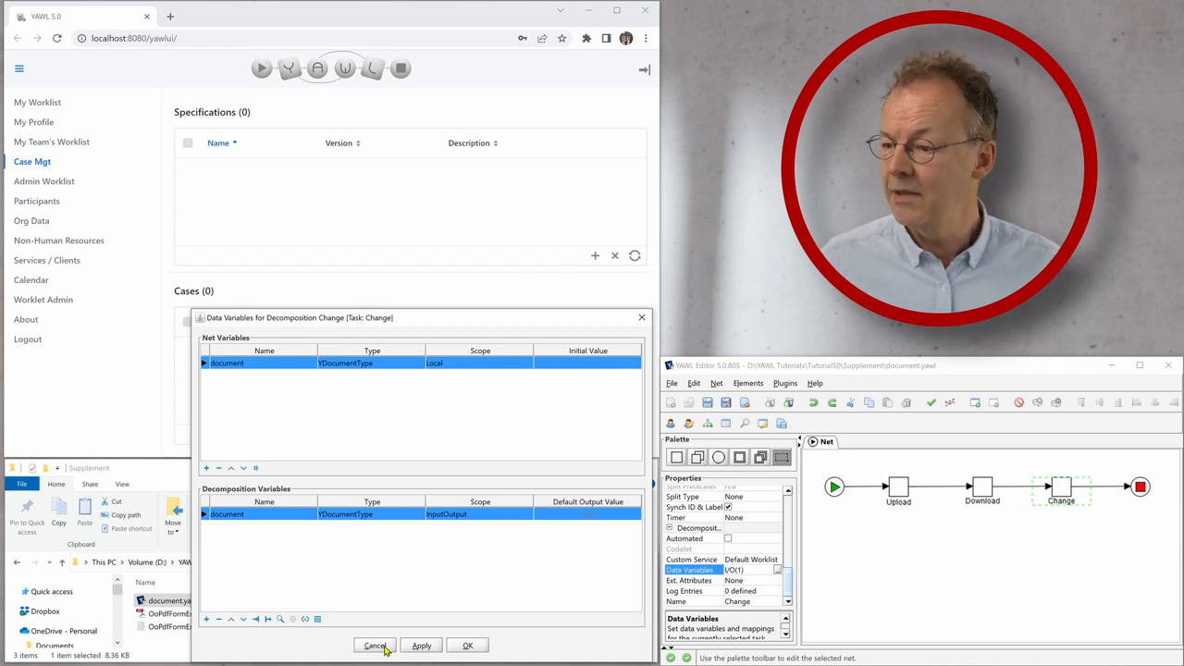
pyautogui.click(374, 644)
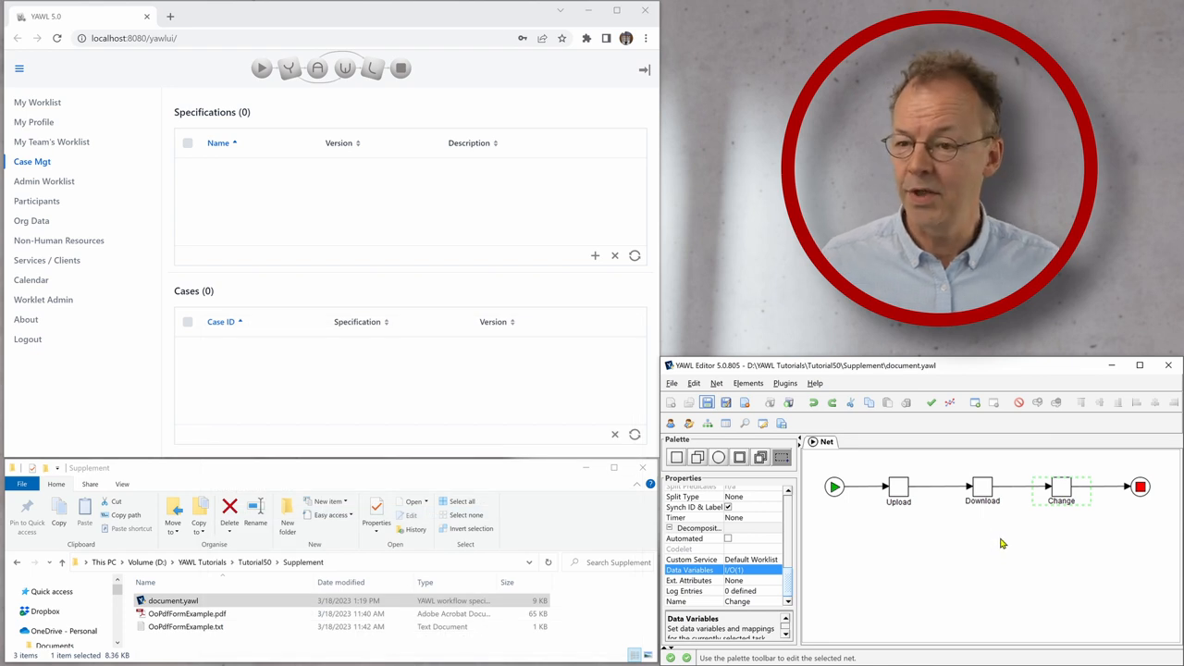
# Launch the specification as case 5 and offer the 5:Upload item from the Admin Worklist.
pyautogui.click(788, 401)
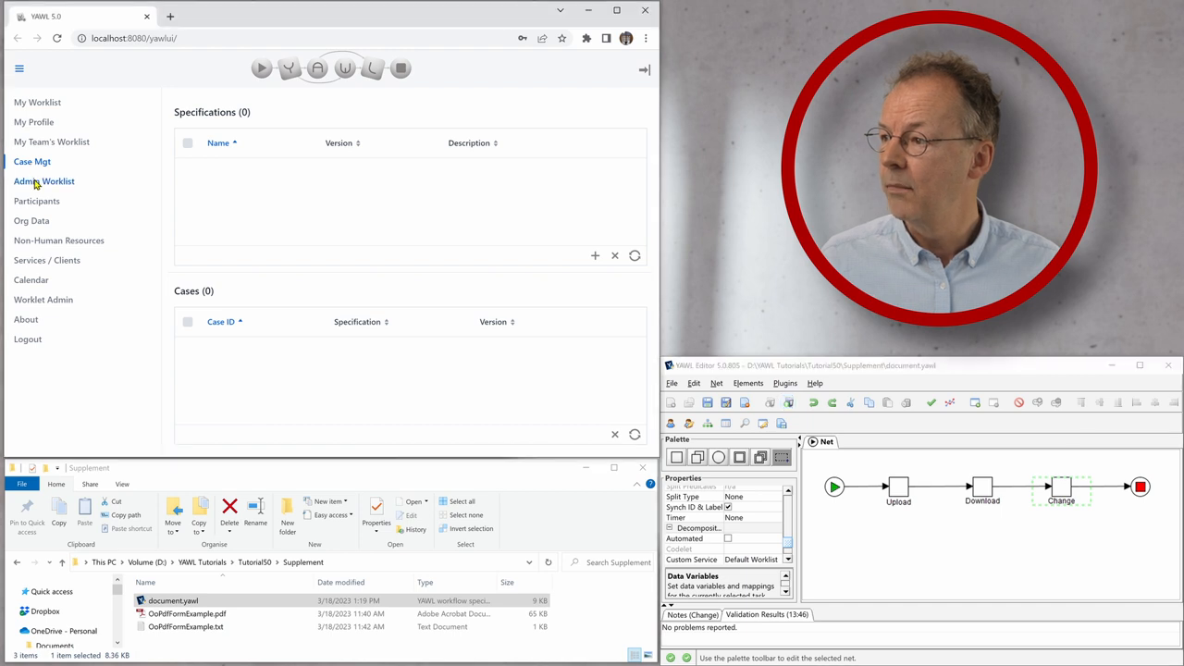
pyautogui.click(45, 182)
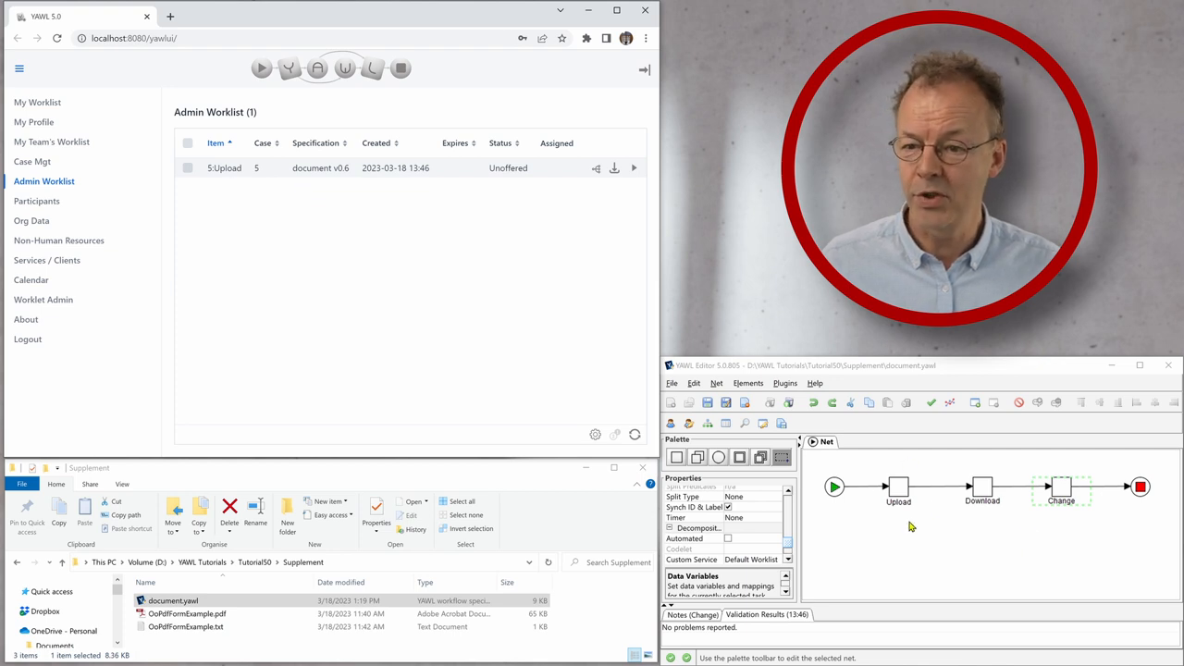
pyautogui.moveTo(414, 278)
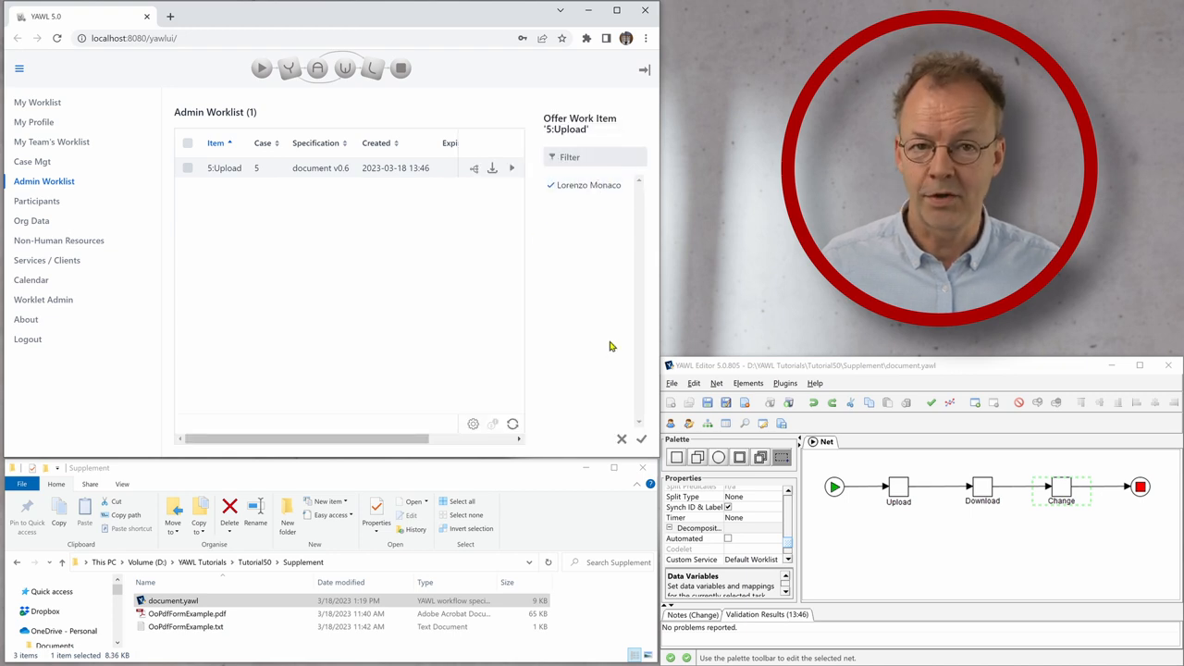
pyautogui.moveTo(638, 446)
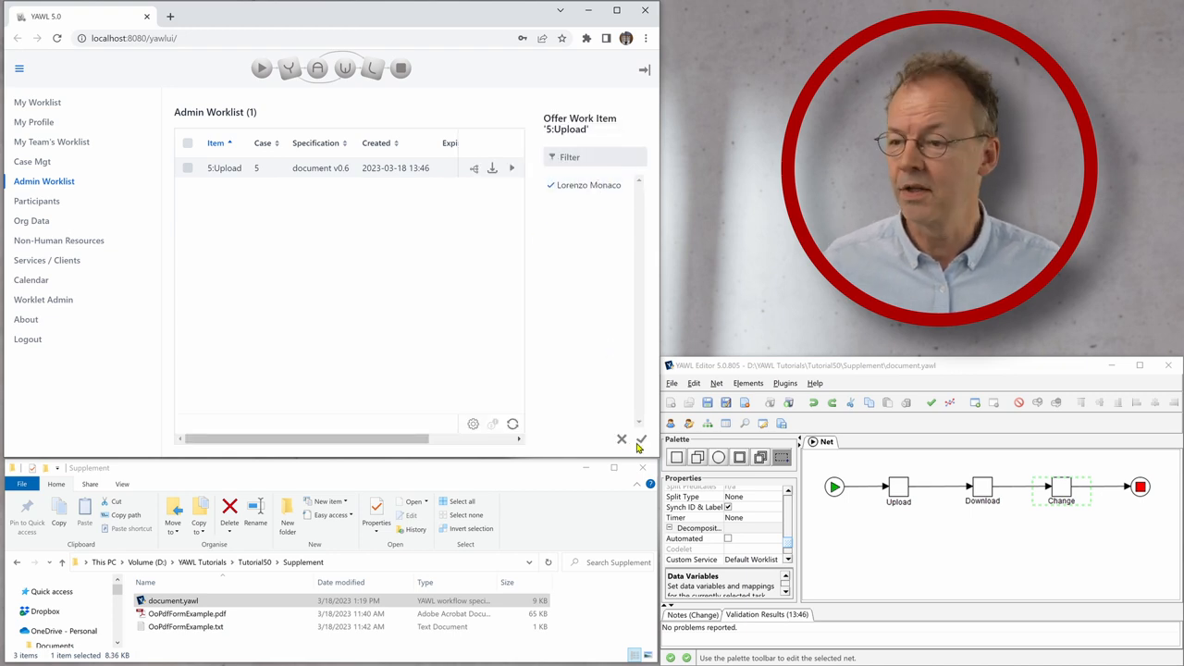
pyautogui.click(640, 440)
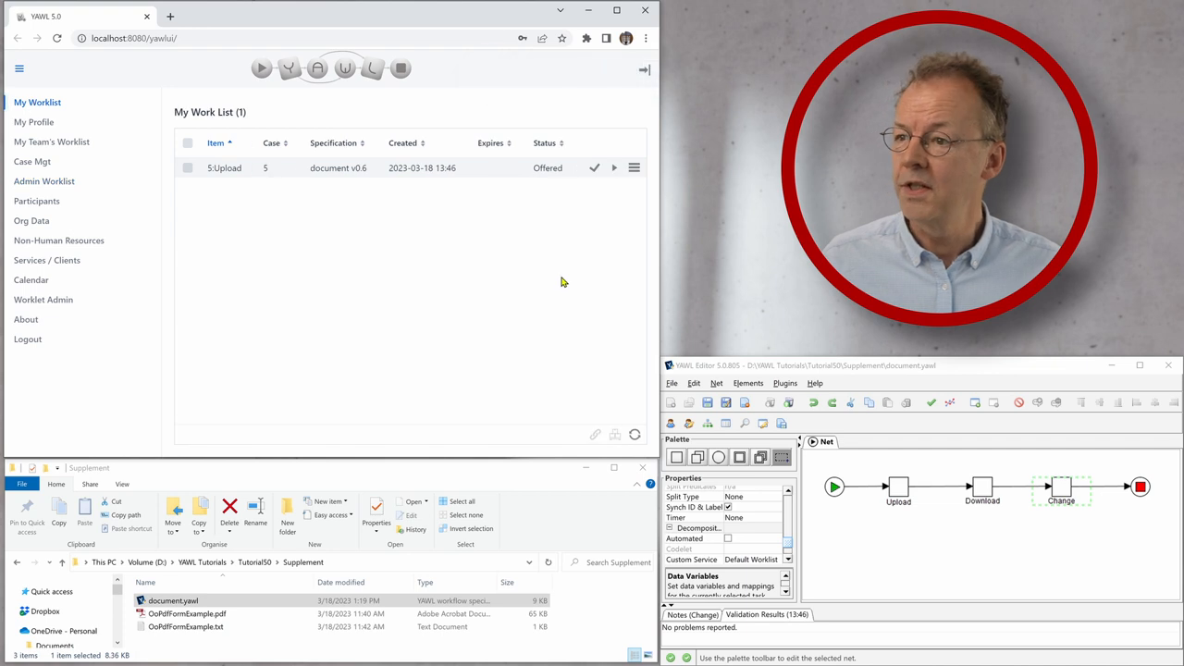
pyautogui.moveTo(241, 174)
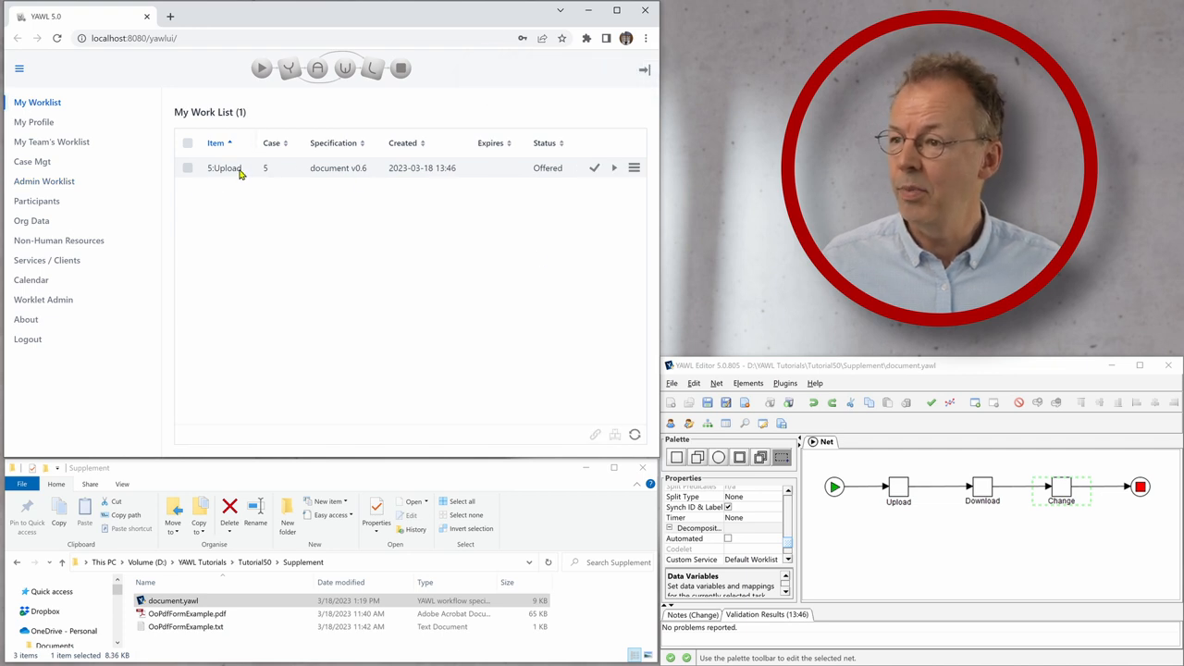
# Accept the Upload item and attach OoPdfFormExample.pdf from the Supplement folder.
pyautogui.click(594, 167)
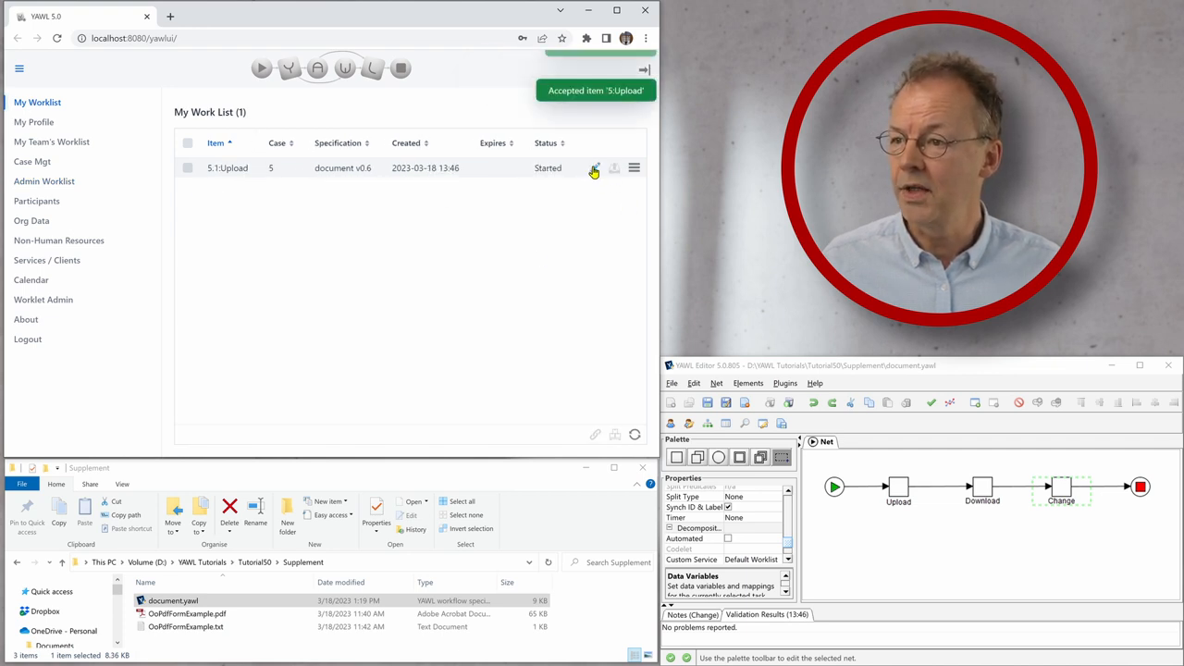
pyautogui.click(593, 167)
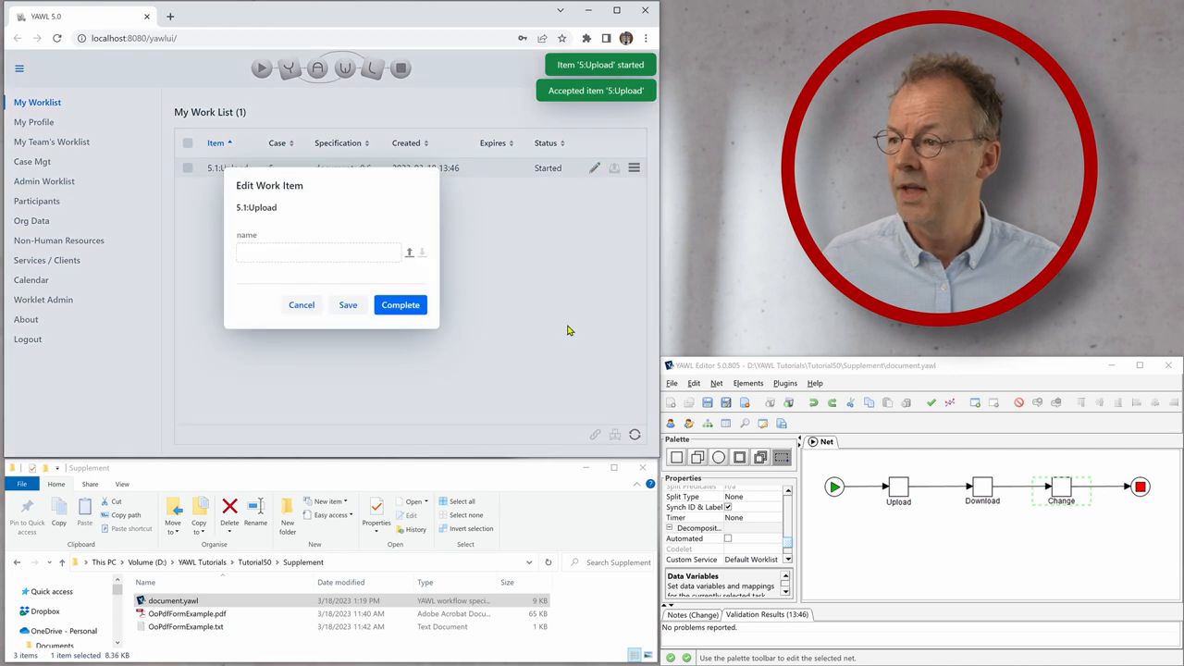
pyautogui.moveTo(459, 270)
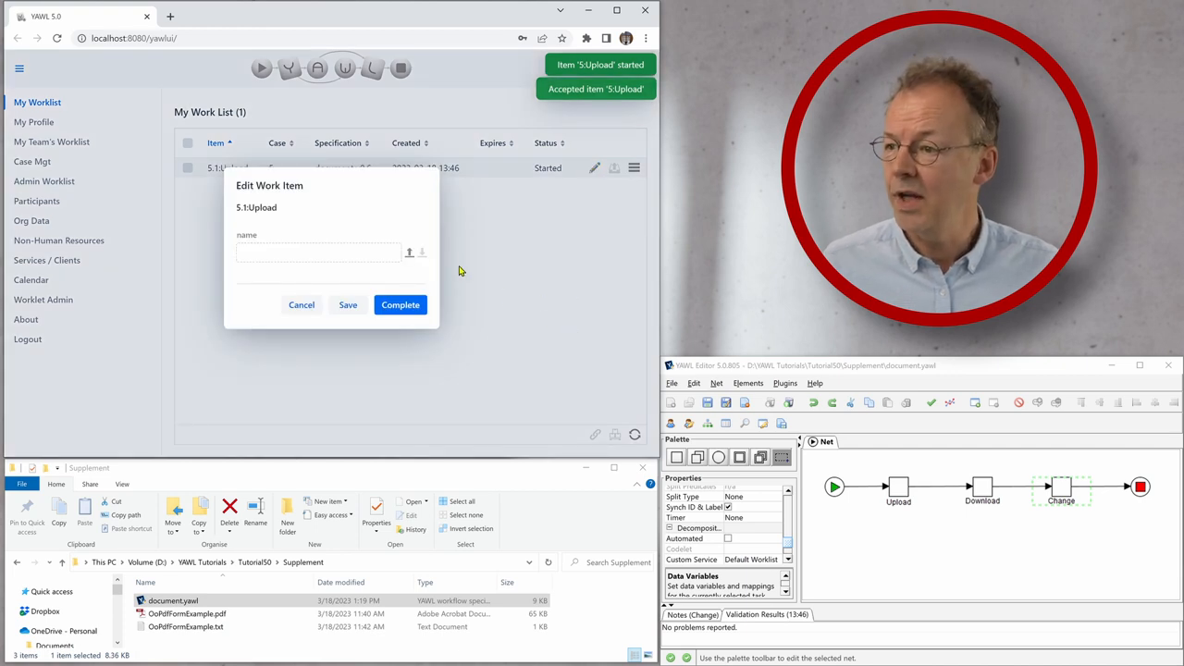
pyautogui.moveTo(409, 251)
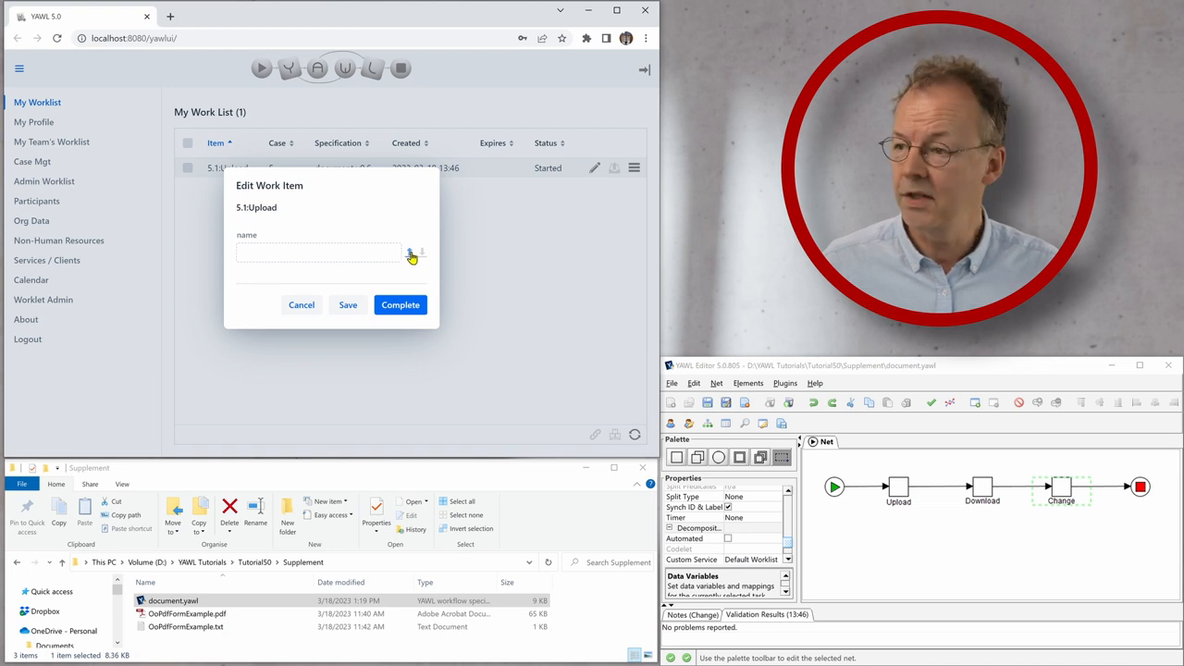
pyautogui.click(410, 256)
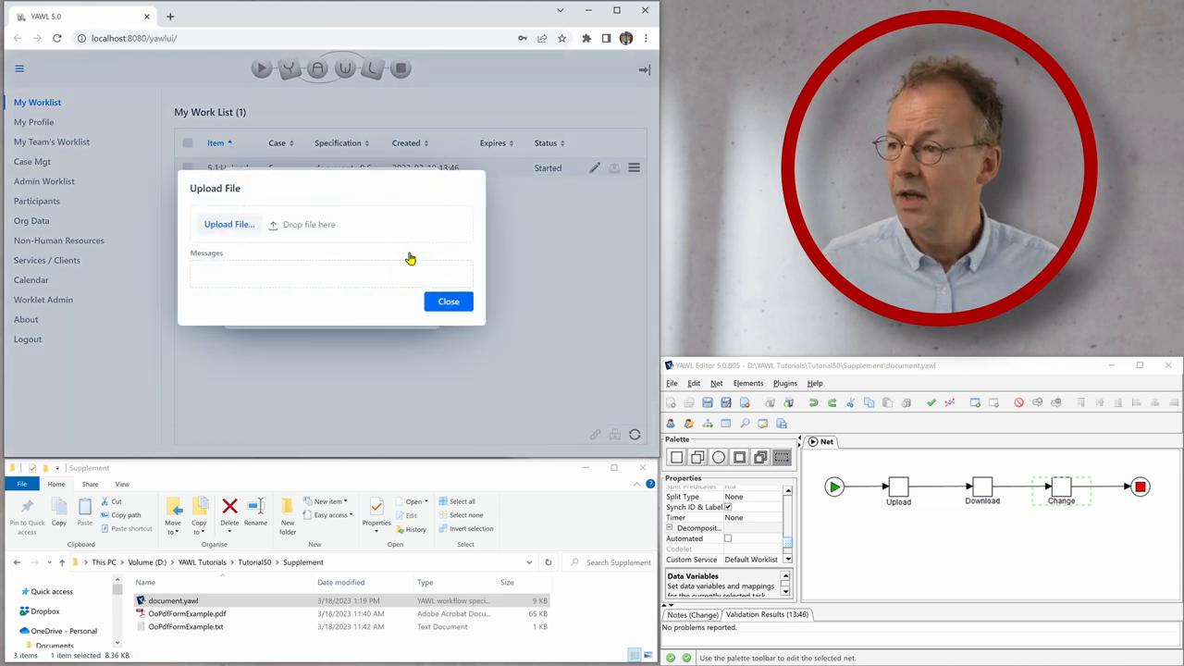
pyautogui.moveTo(336, 383)
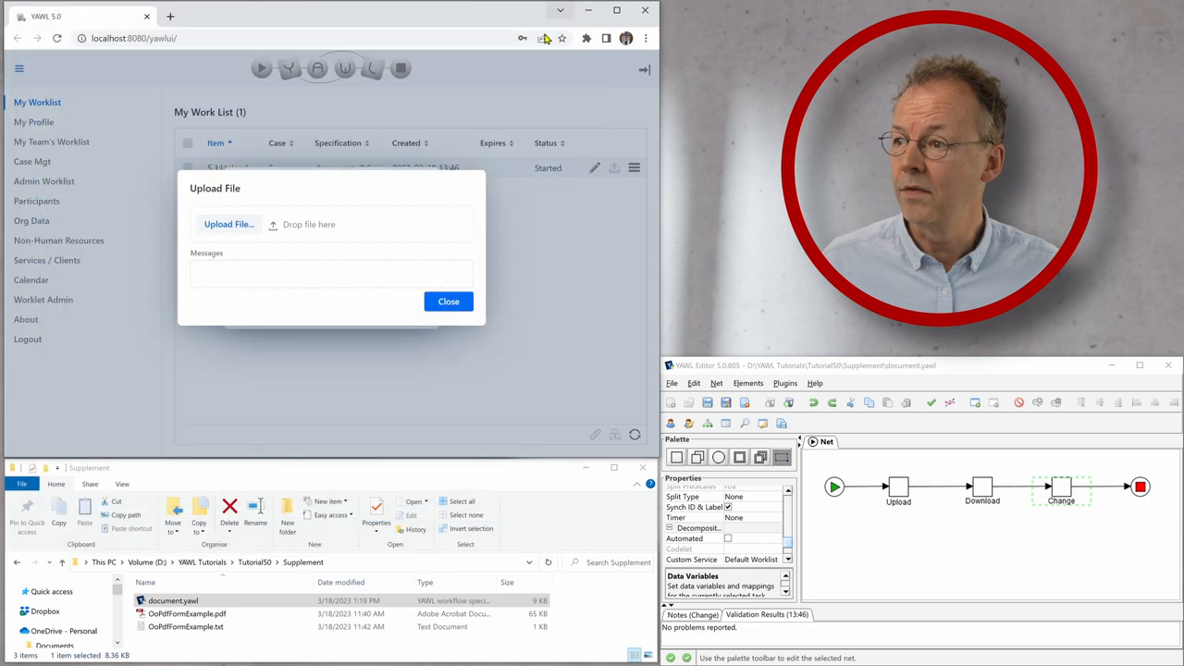
pyautogui.moveTo(262, 426)
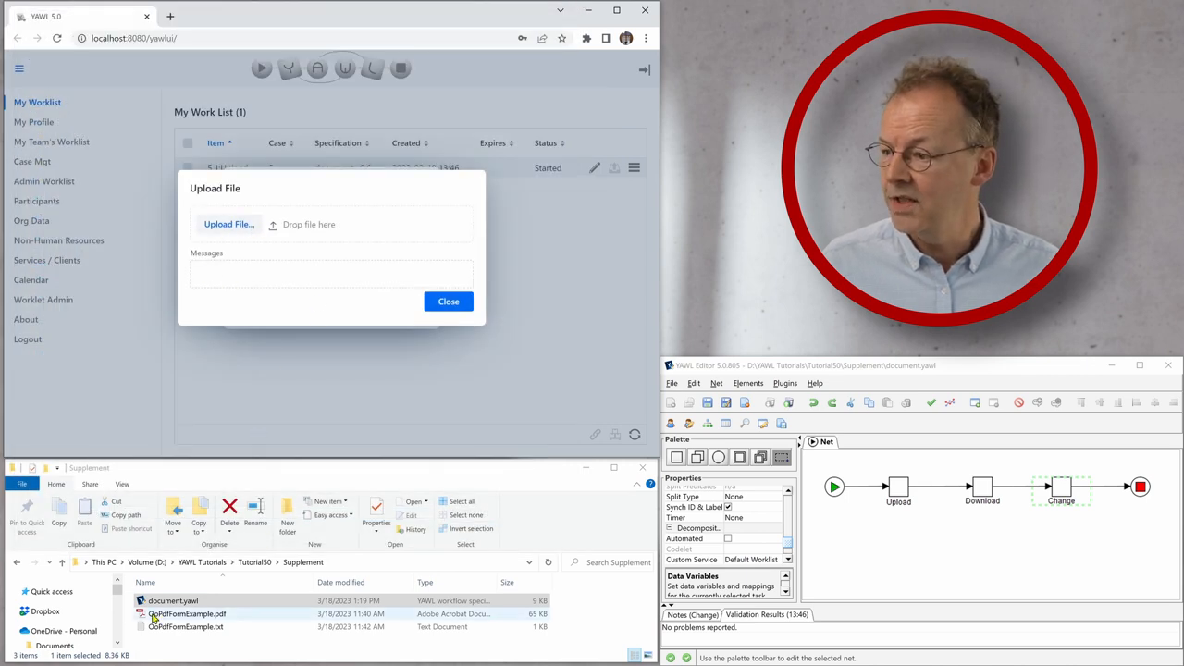
pyautogui.moveTo(185, 614); pyautogui.dragTo(300, 240)
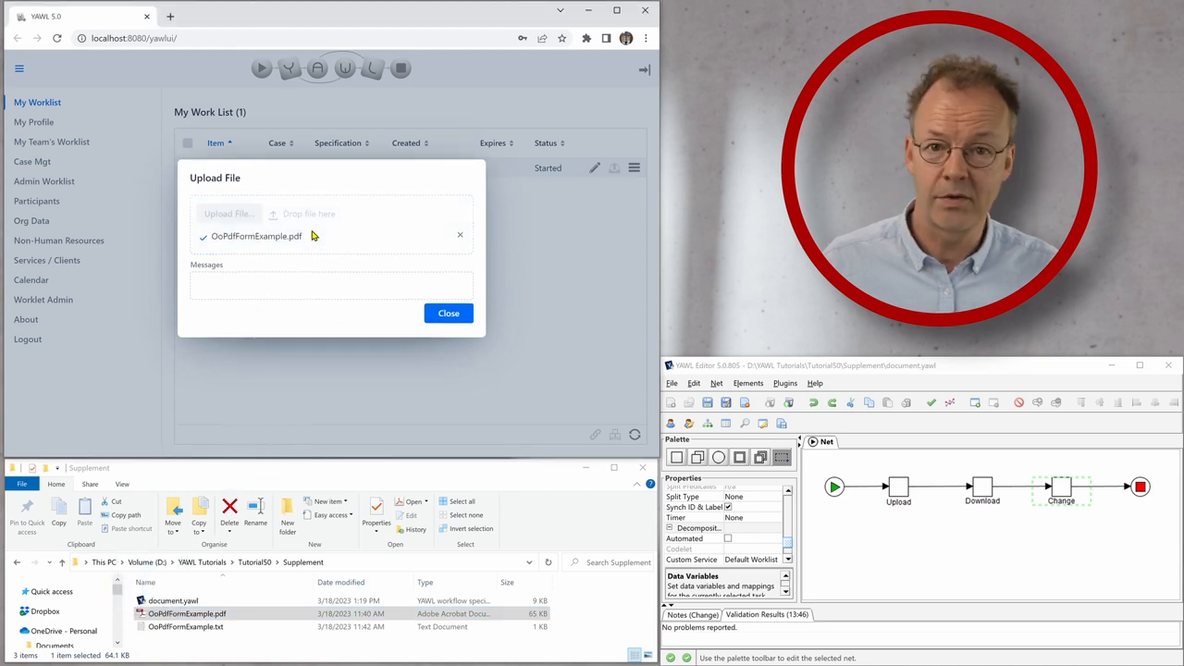
pyautogui.moveTo(281, 445)
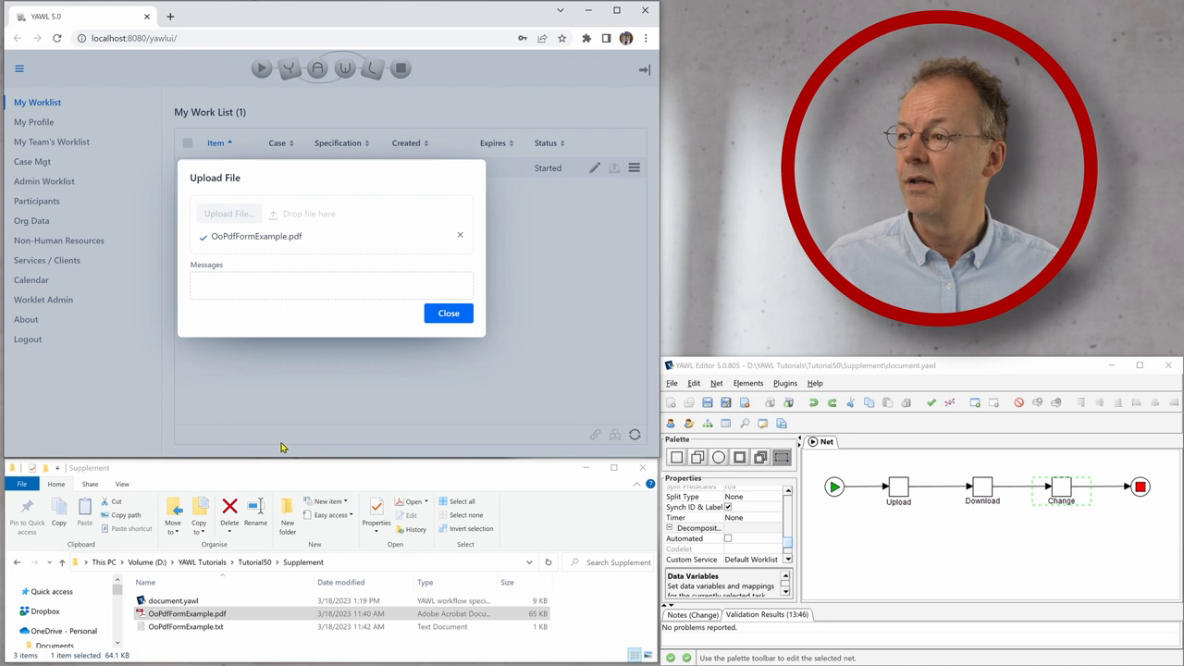
# Finish the file upload and complete the Upload work item.
pyautogui.click(448, 313)
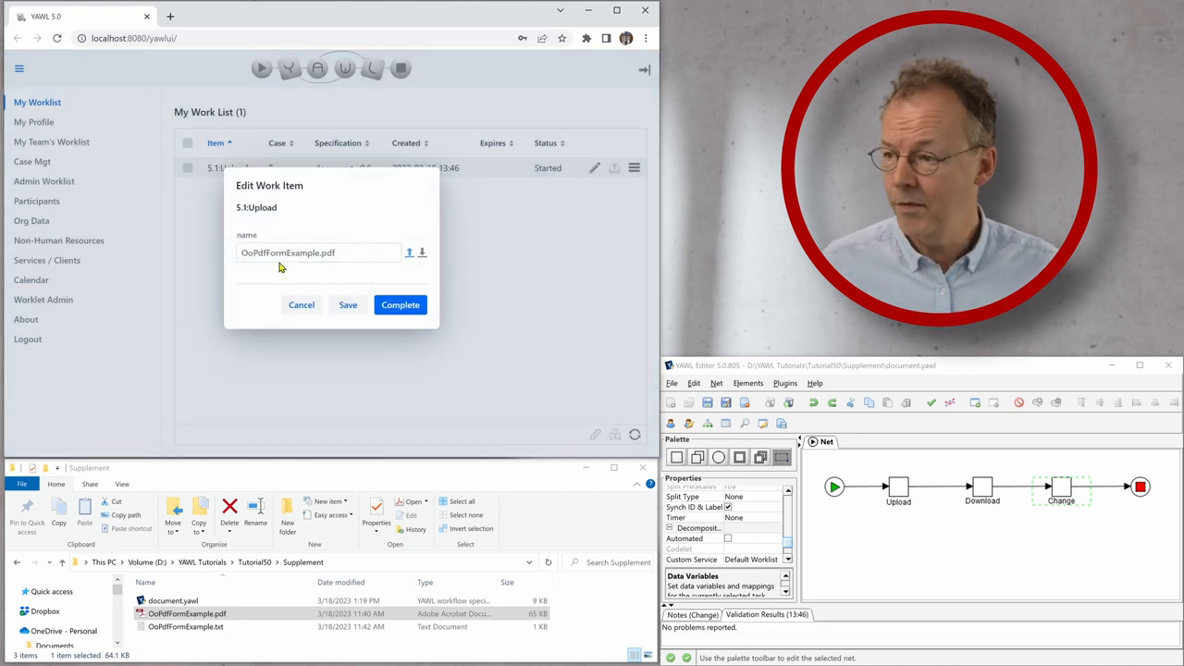
pyautogui.click(400, 303)
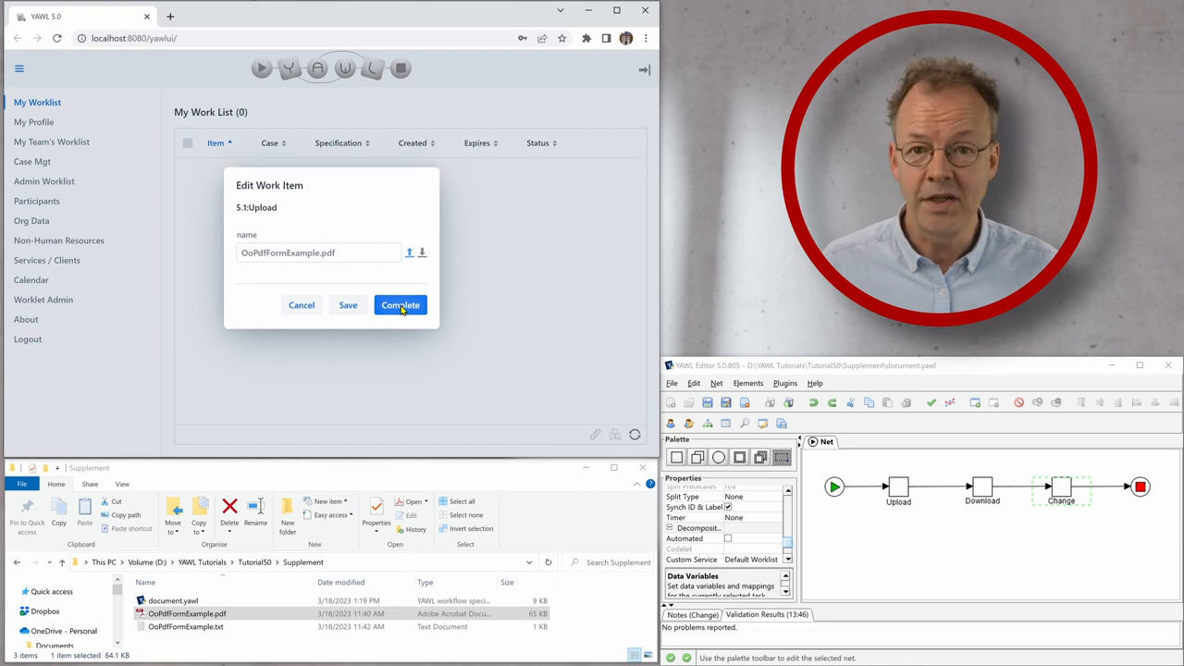
pyautogui.click(400, 305)
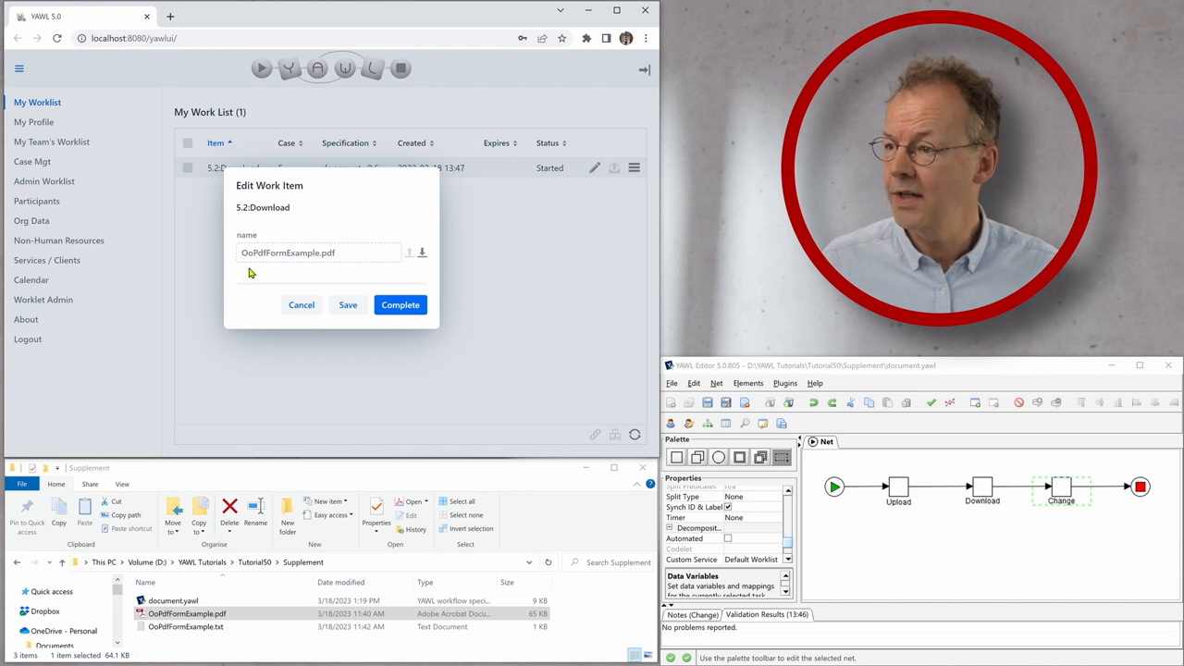
pyautogui.moveTo(427, 256)
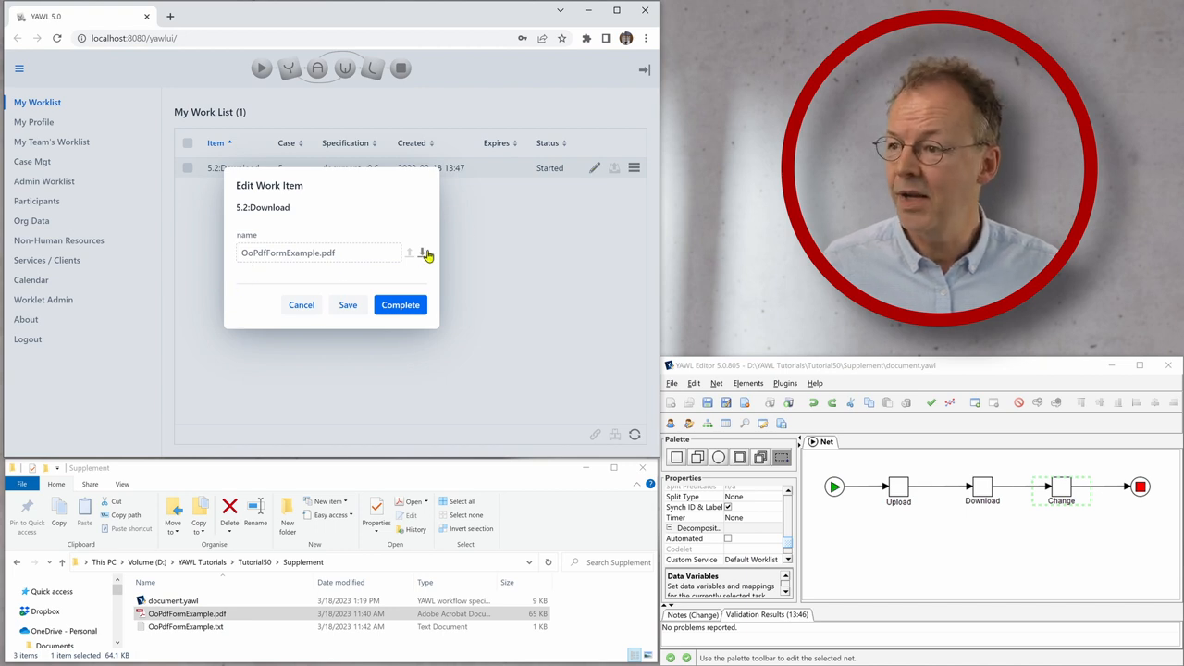
pyautogui.moveTo(422, 251)
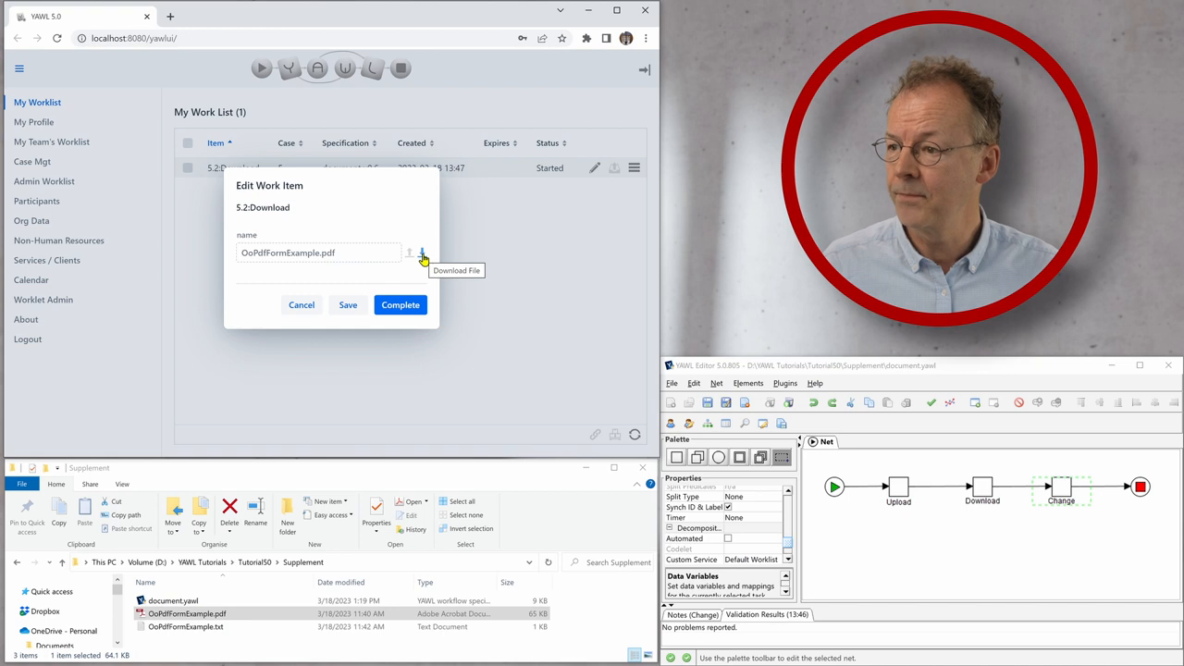
# Download the attached PDF, view it in the browser tab and return to the work list.
pyautogui.click(421, 251)
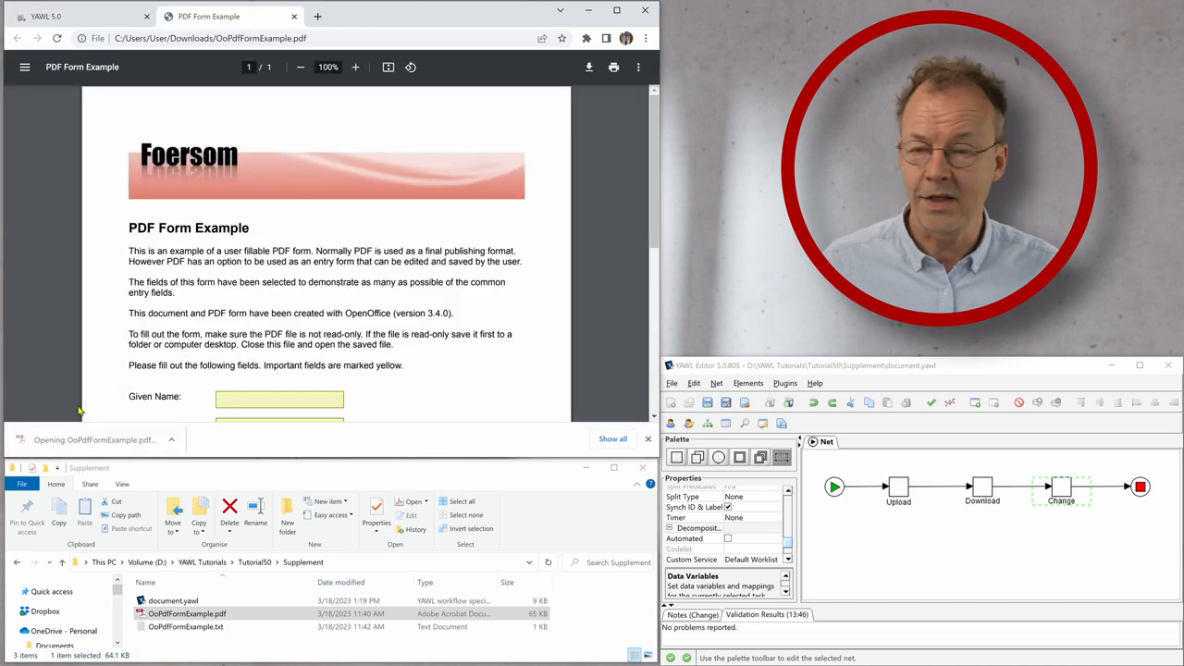
pyautogui.scroll(-3)
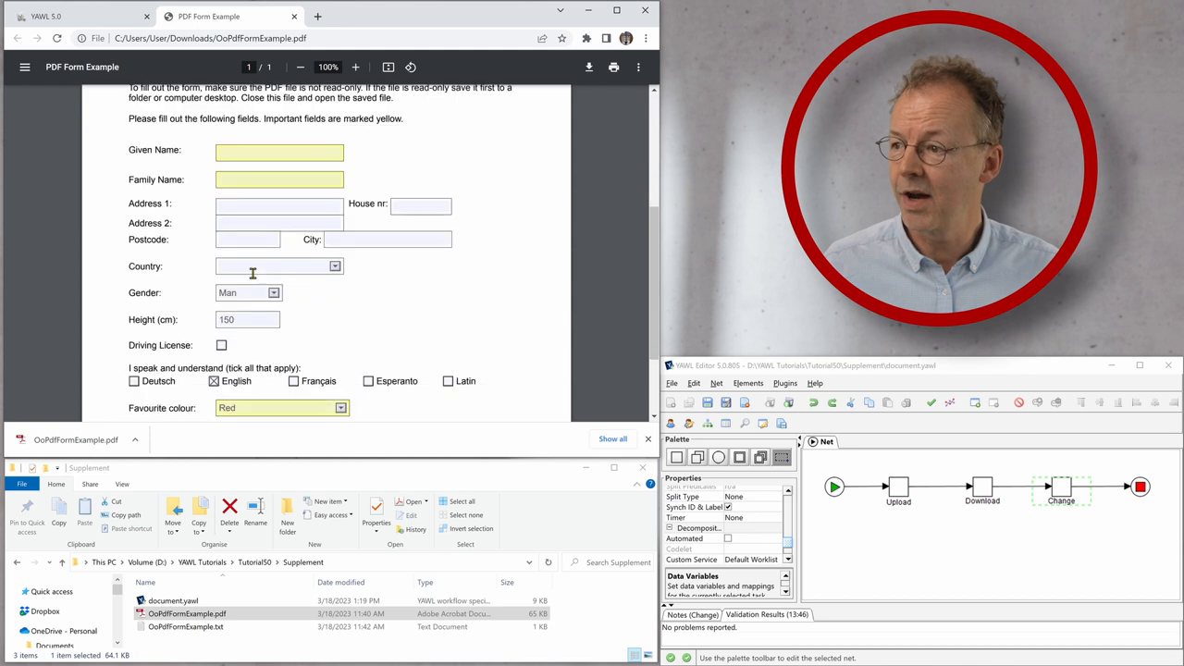
pyautogui.scroll(3)
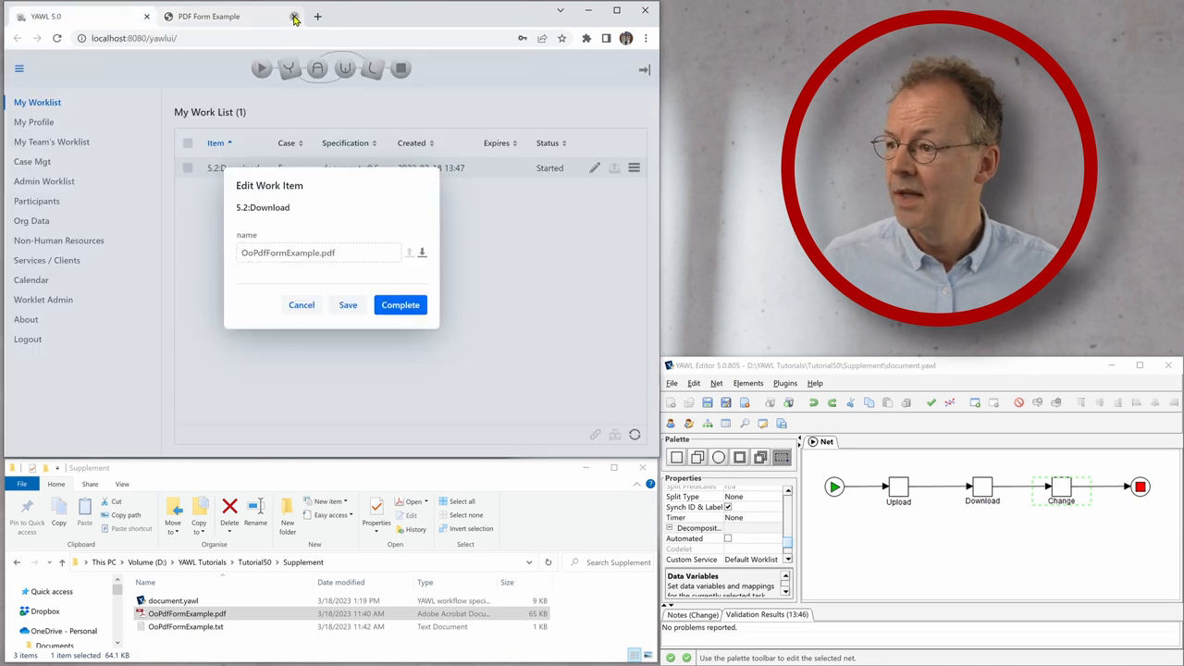
pyautogui.click(295, 16)
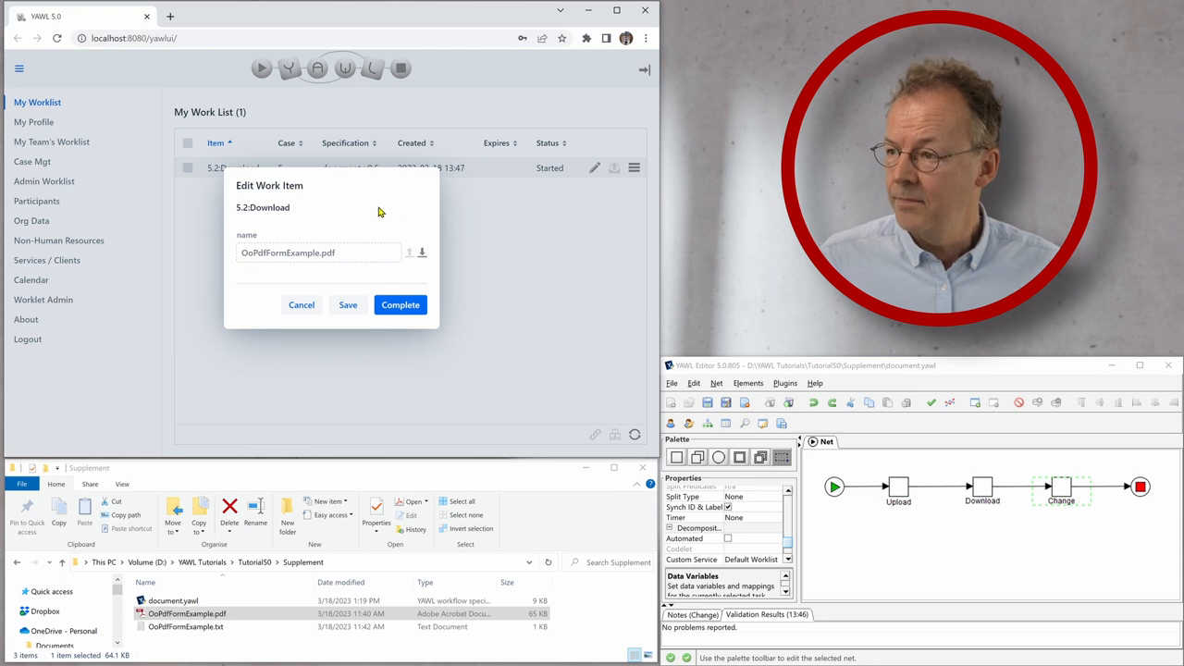
pyautogui.moveTo(400, 303)
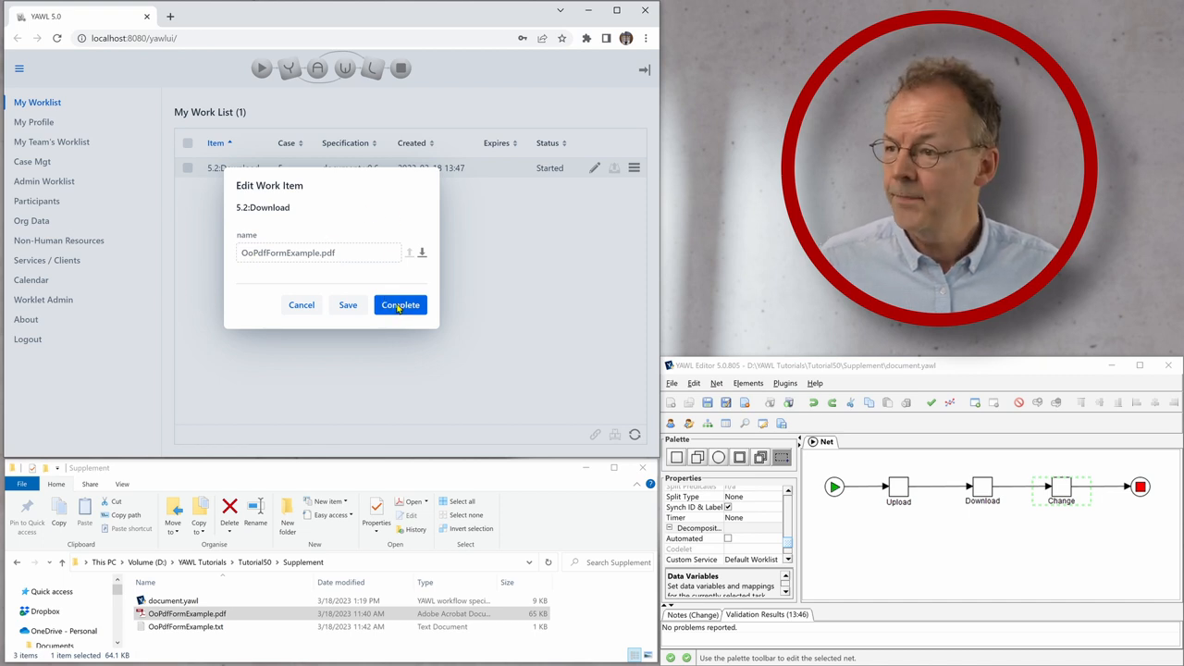
# Complete the Download item and bring up the Change work item's edit form.
pyautogui.click(400, 303)
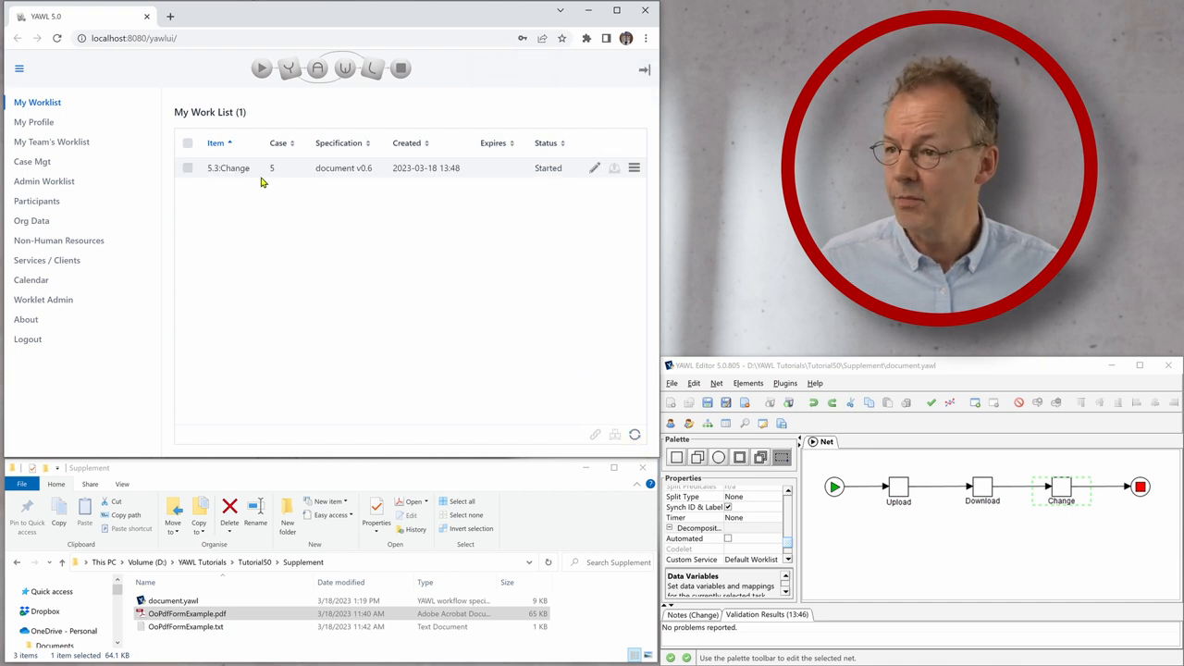
pyautogui.click(596, 167)
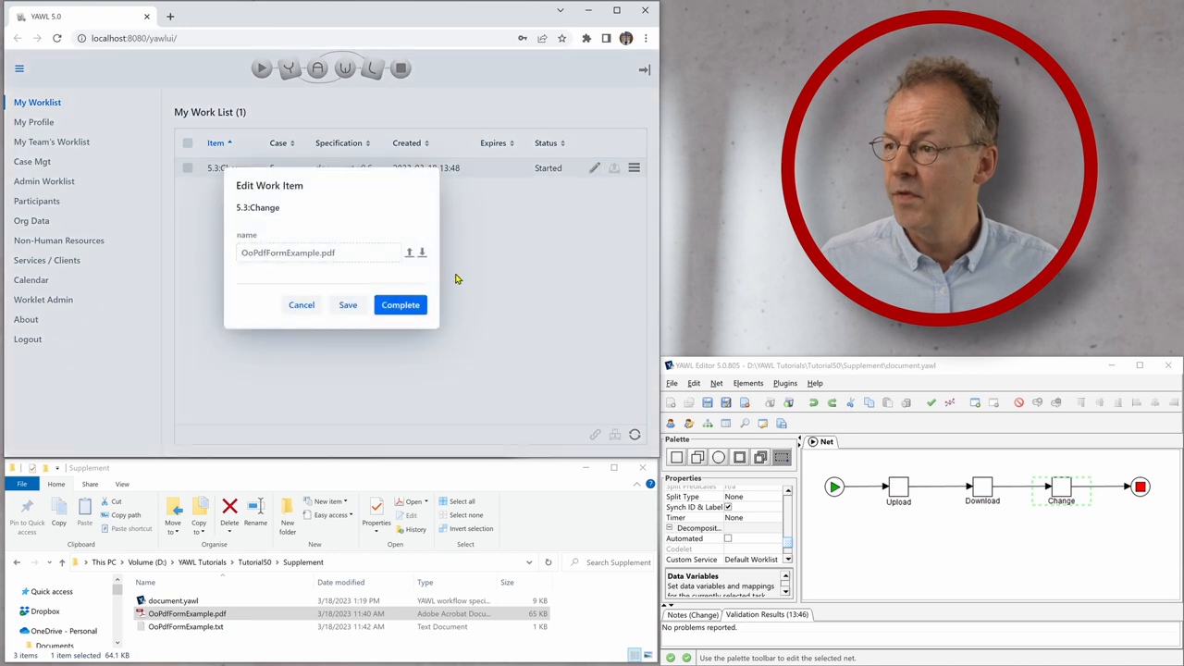
pyautogui.moveTo(411, 252)
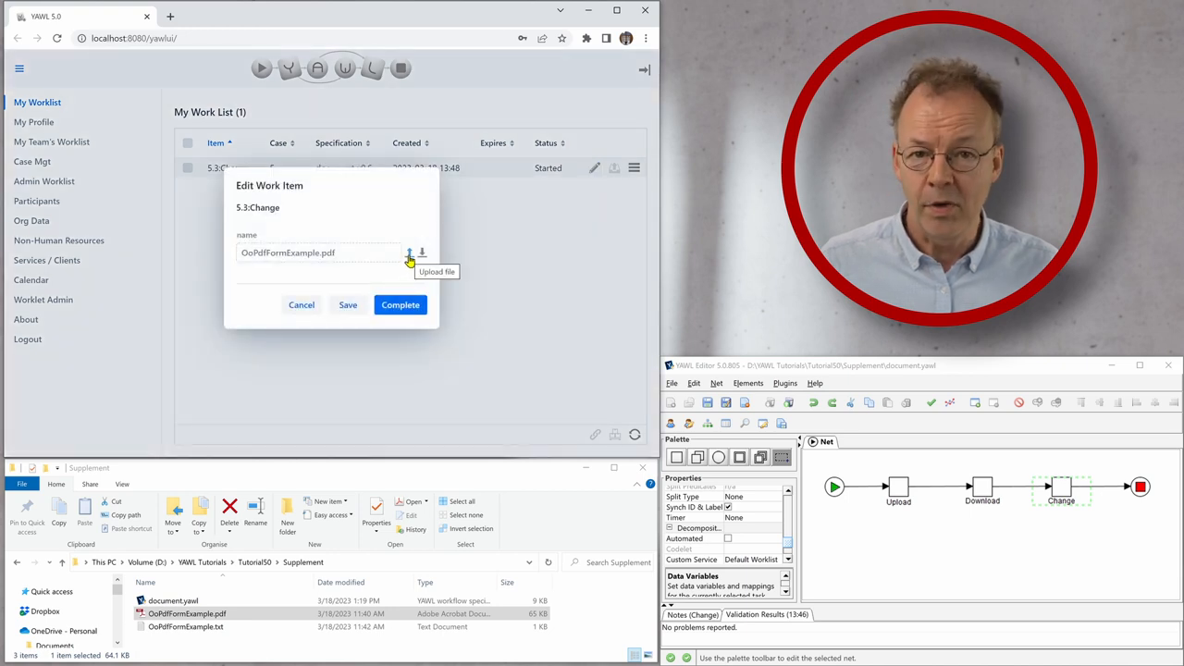
pyautogui.moveTo(424, 266)
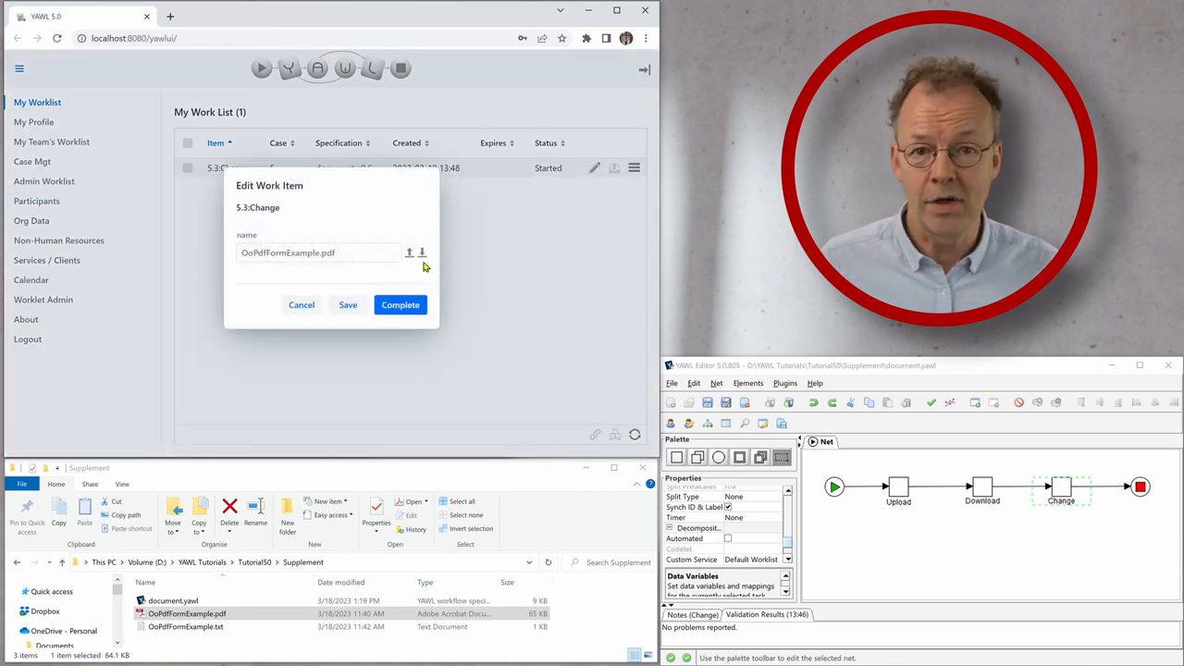
pyautogui.moveTo(422, 274)
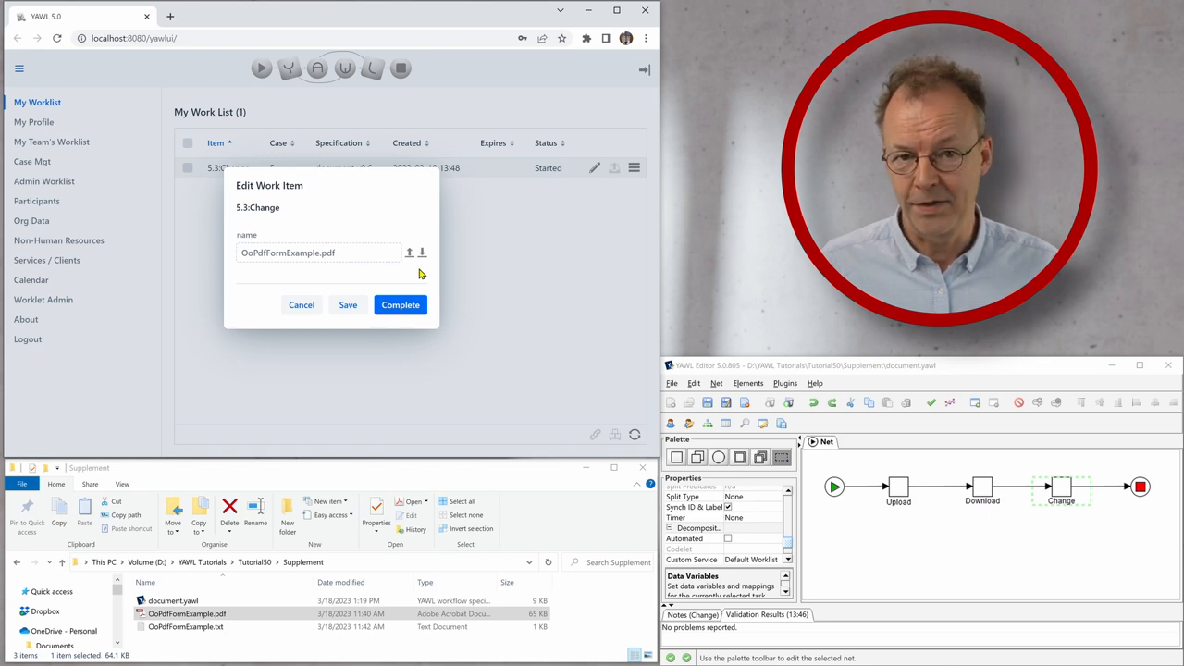